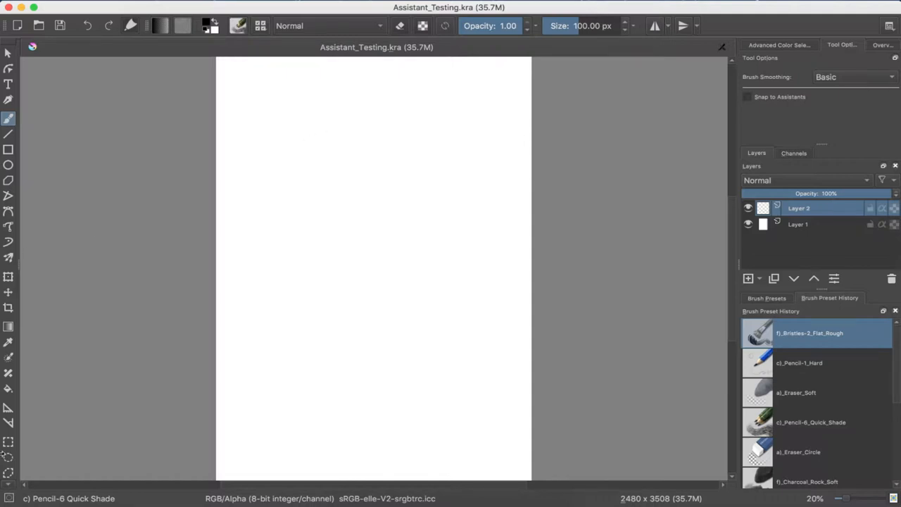
mouse_move(8, 307)
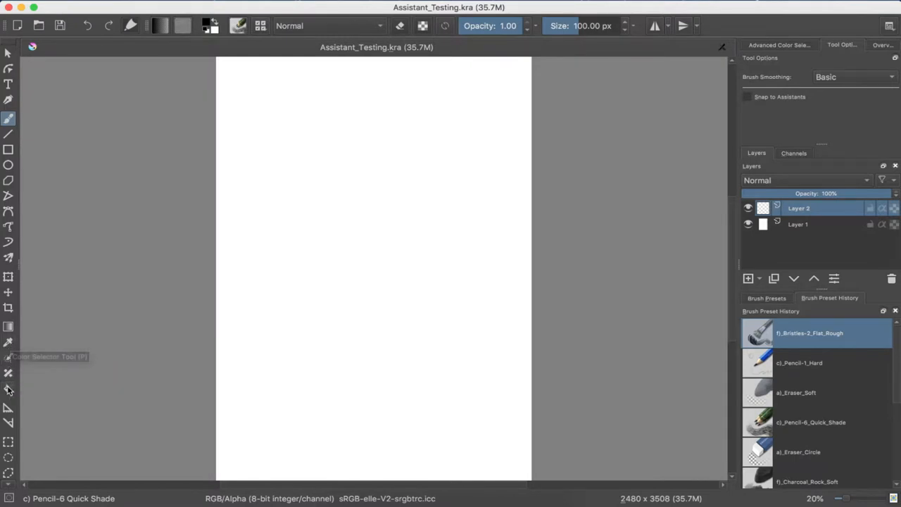
- Activate the Assistant Tool so its options show in the Tool Options docker
left_click(8, 409)
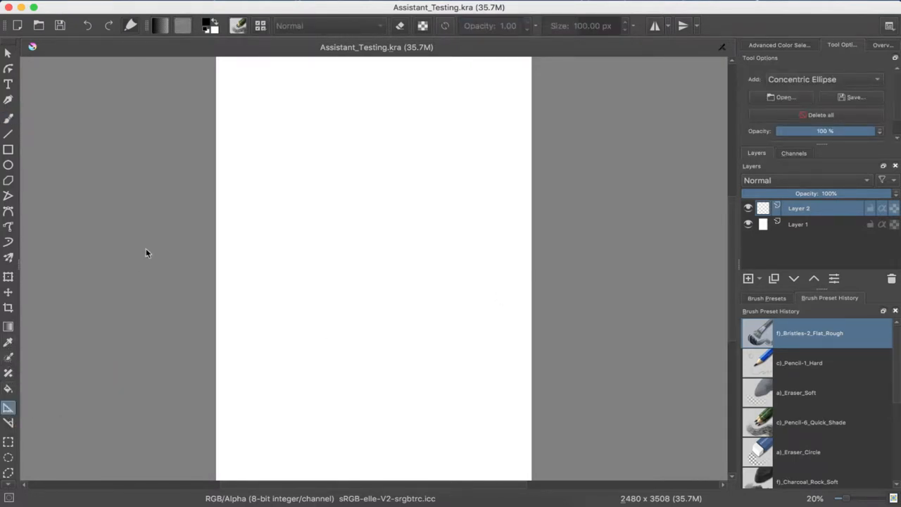
mouse_move(439, 253)
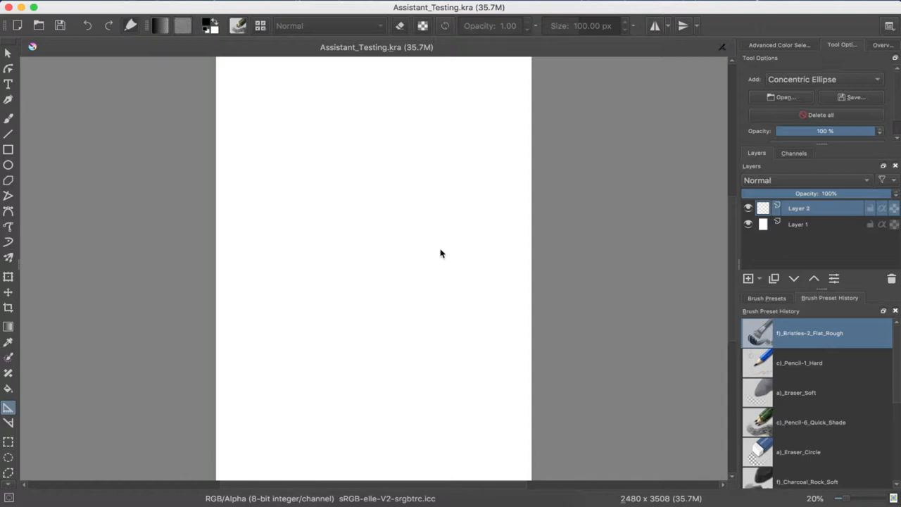
mouse_move(792, 48)
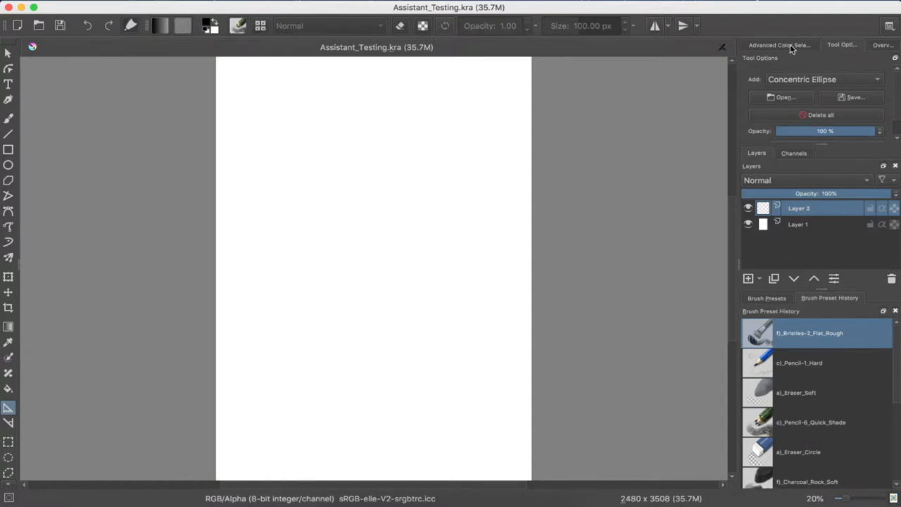
- Choose Vanishing Point as the assistant type and place one on the page
left_click(824, 79)
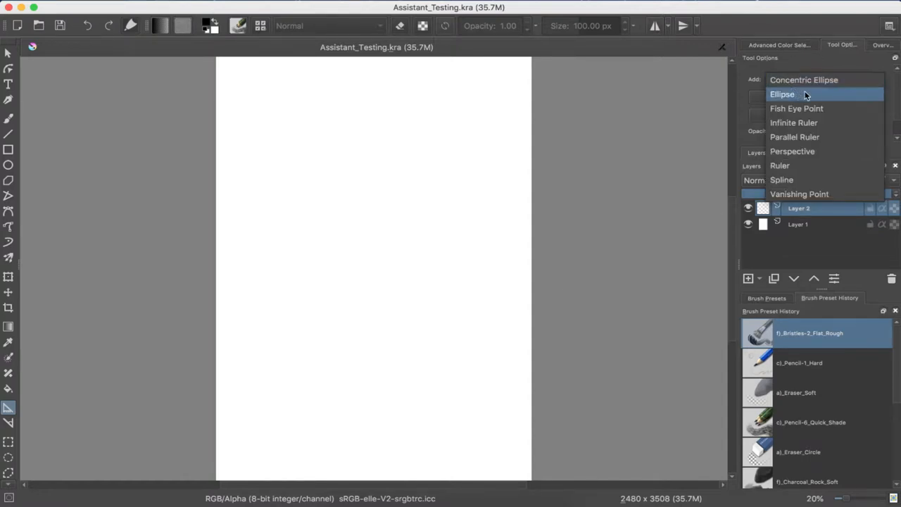
mouse_move(804, 79)
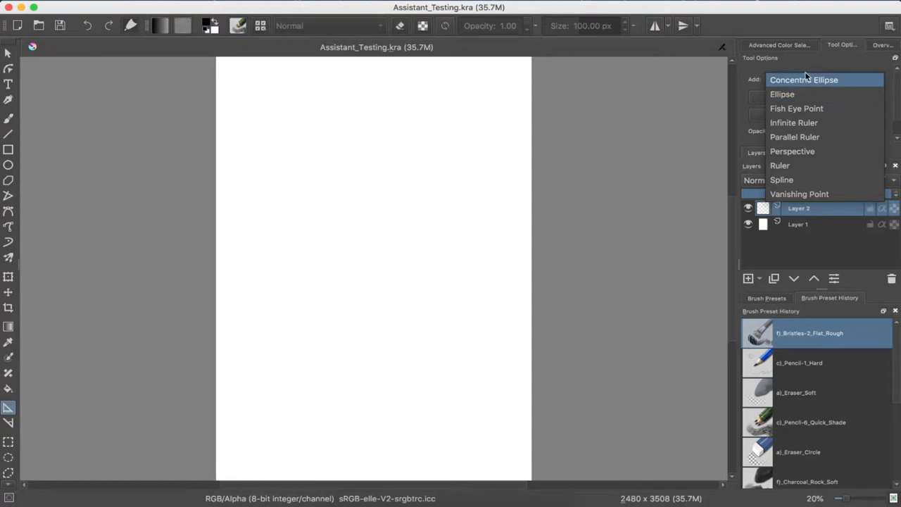
mouse_move(848, 76)
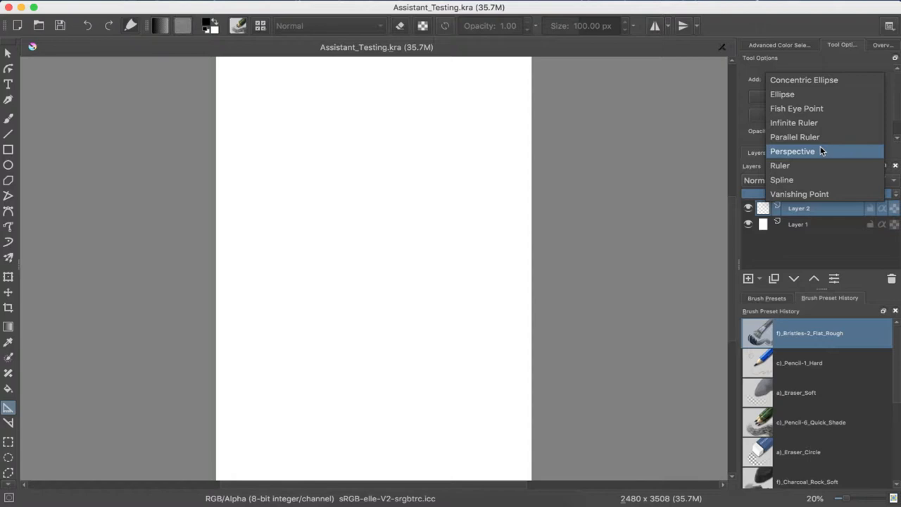
mouse_move(806, 195)
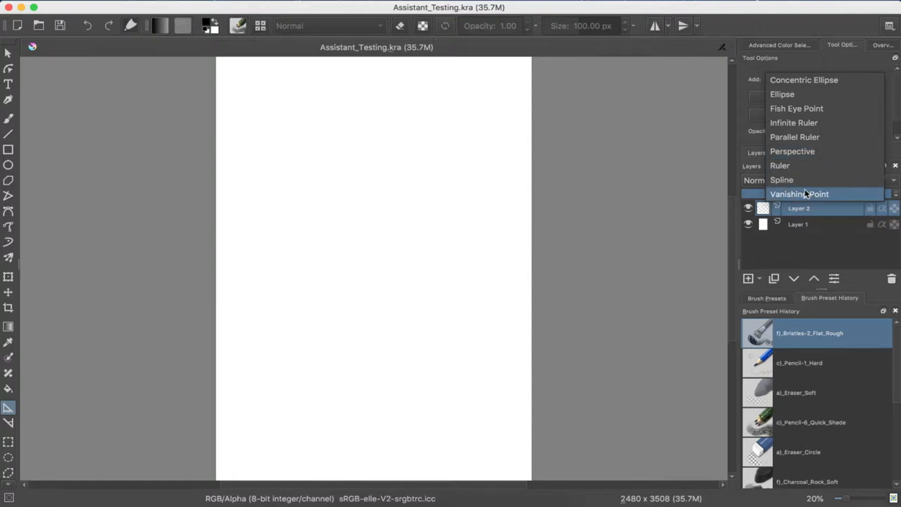
left_click(800, 195)
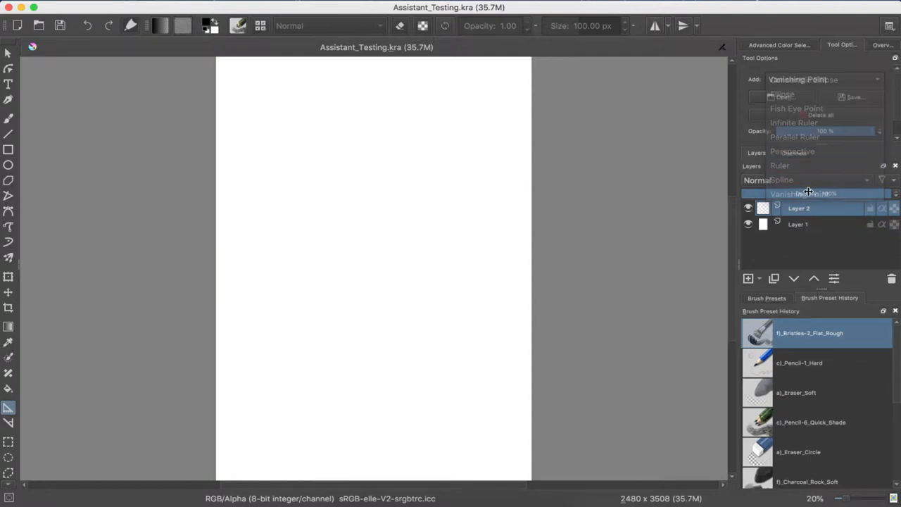
left_click(800, 195)
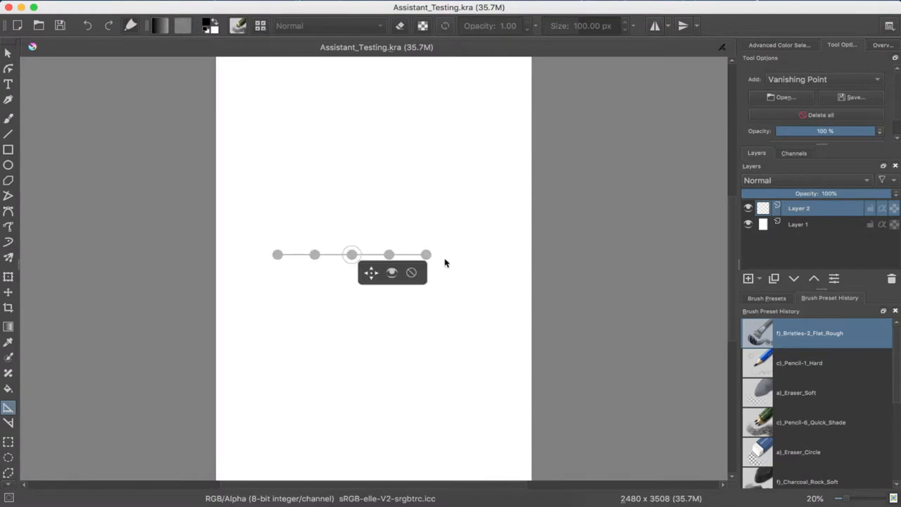
- Stretch the vanishing point's horizontal guide handles out past both page edges
left_click_drag(426, 253, 586, 262)
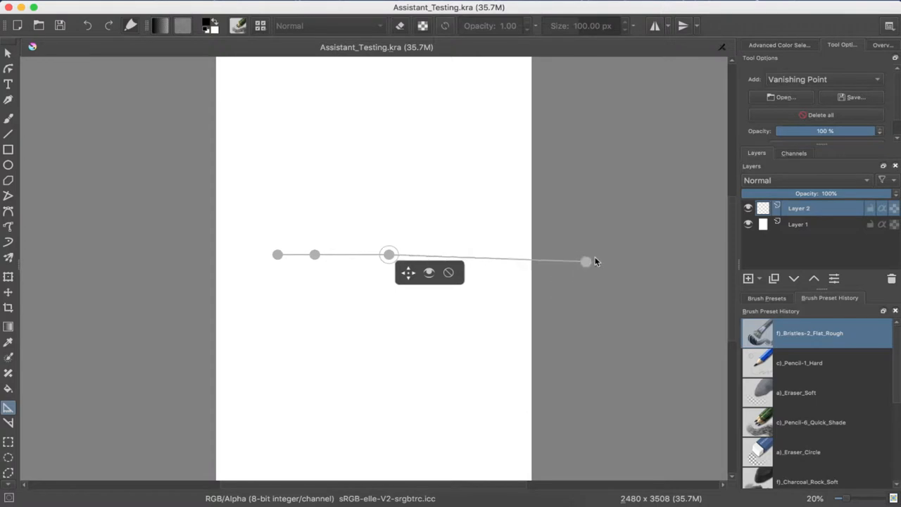
left_click_drag(586, 262, 624, 256)
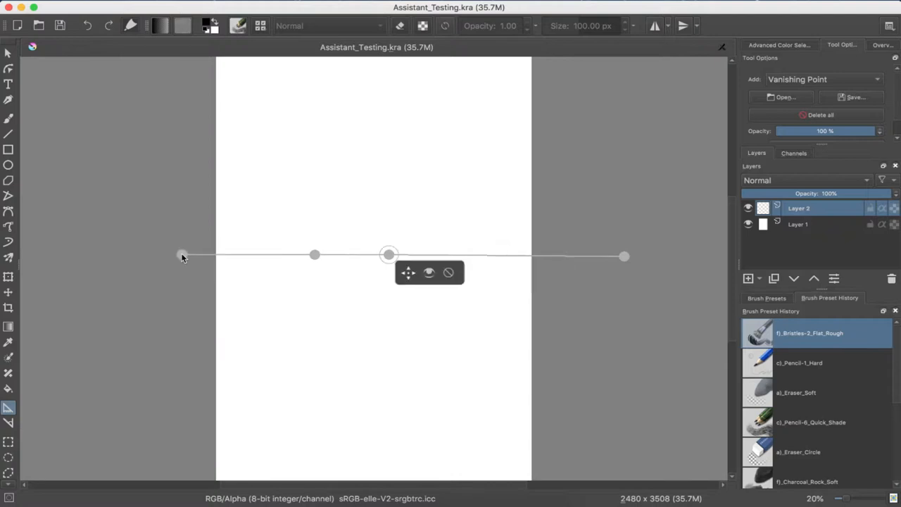
mouse_move(344, 275)
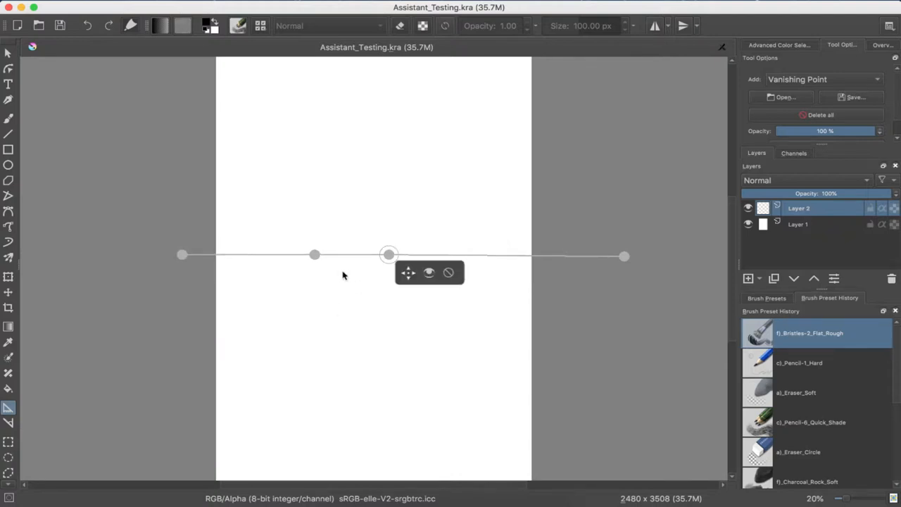
mouse_move(366, 269)
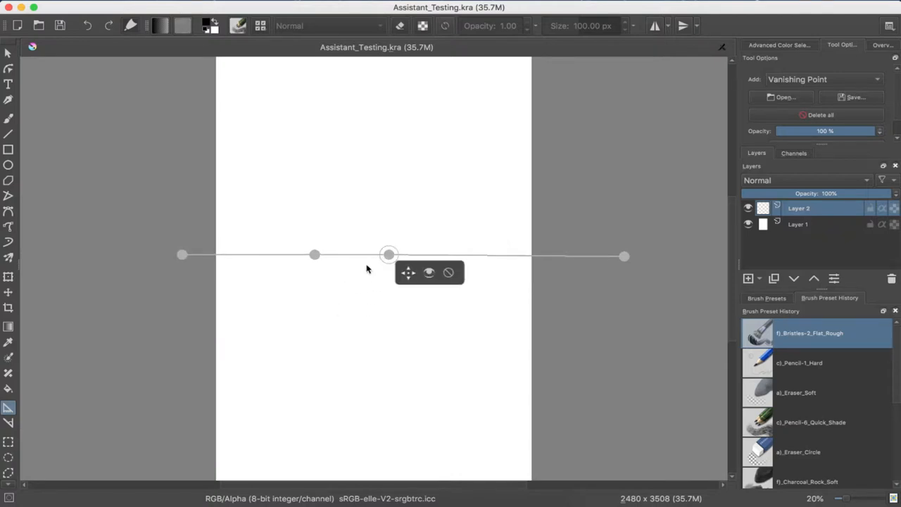
mouse_move(696, 121)
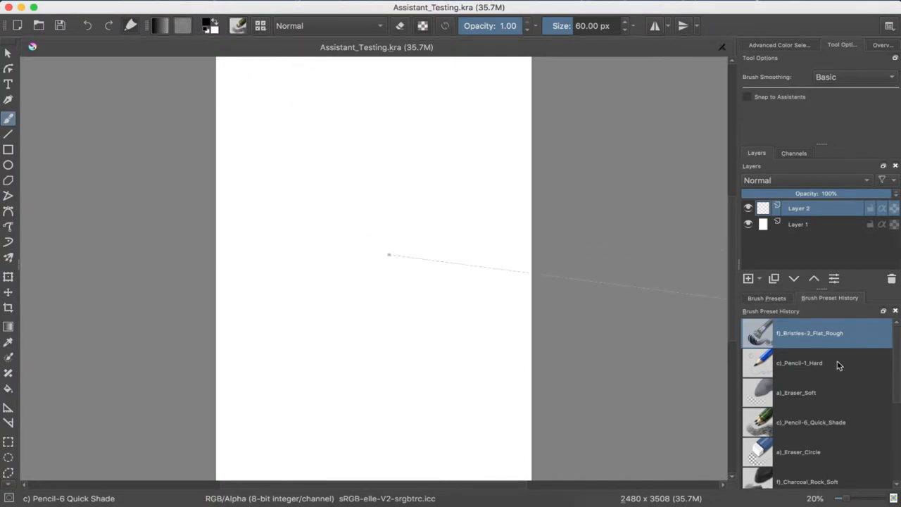
- Pick the Pencil-3 Large 4B preset and enable Snap to Assistants
left_click(767, 299)
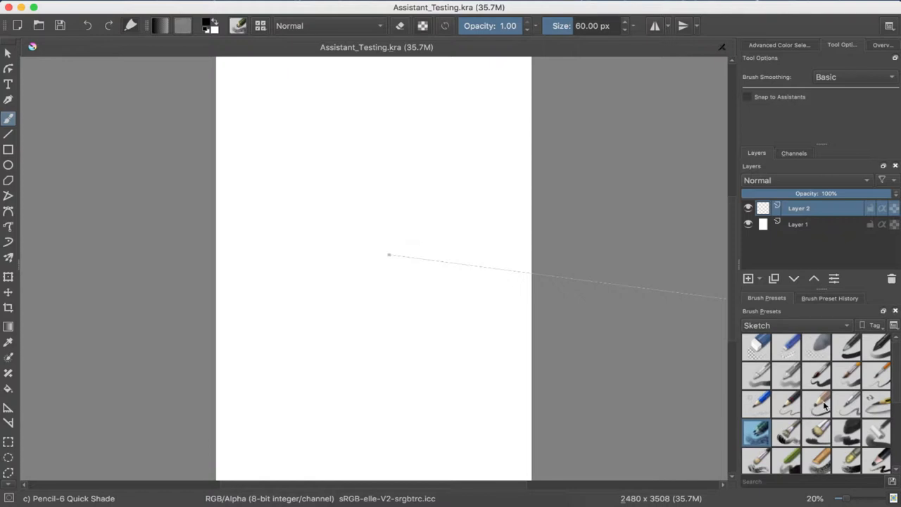
left_click(817, 403)
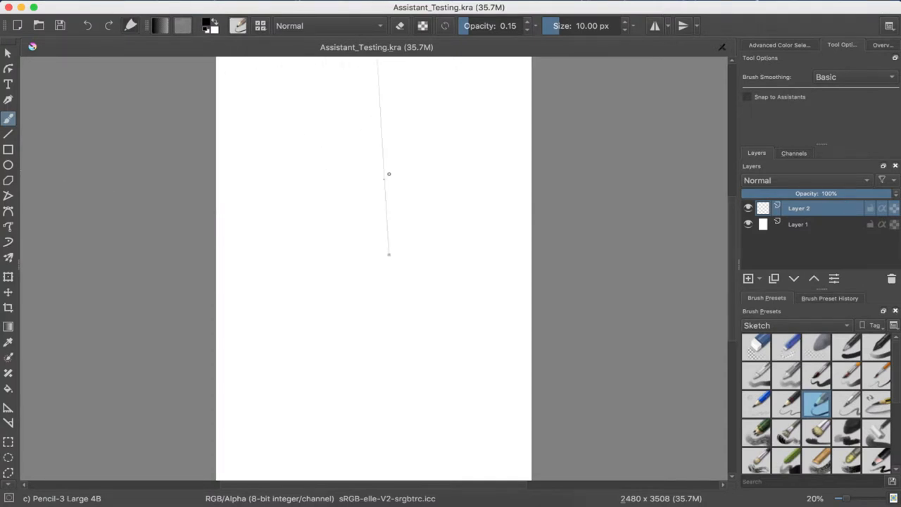
left_click_drag(406, 59, 389, 254)
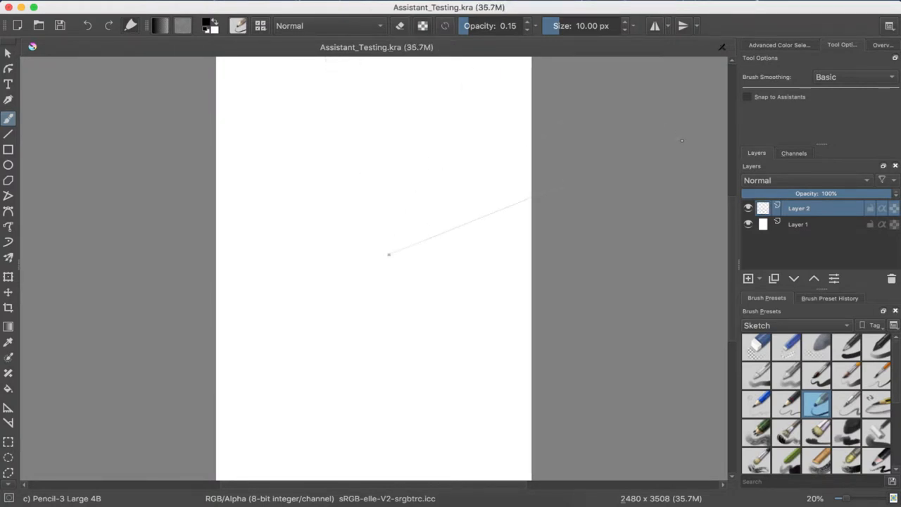
left_click(746, 96)
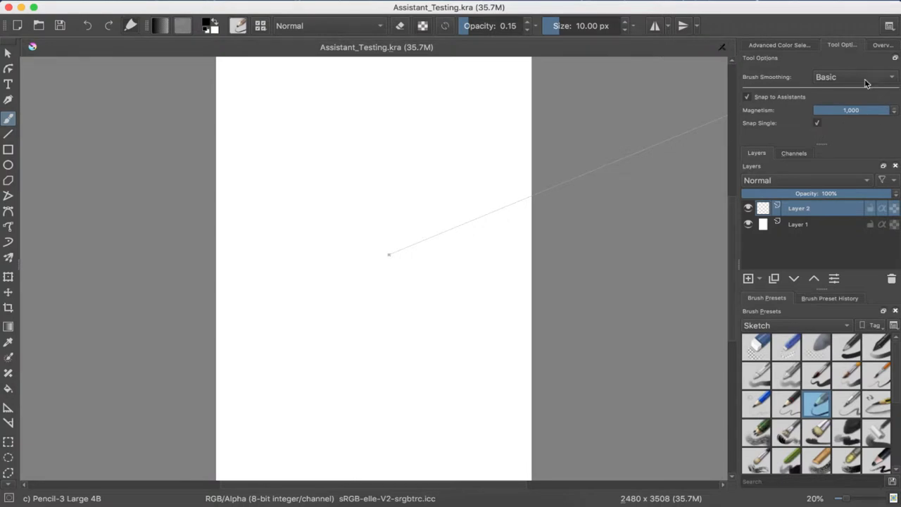
- Check the colour selector, then keep Basic brush smoothing in Tool Options
left_click(778, 43)
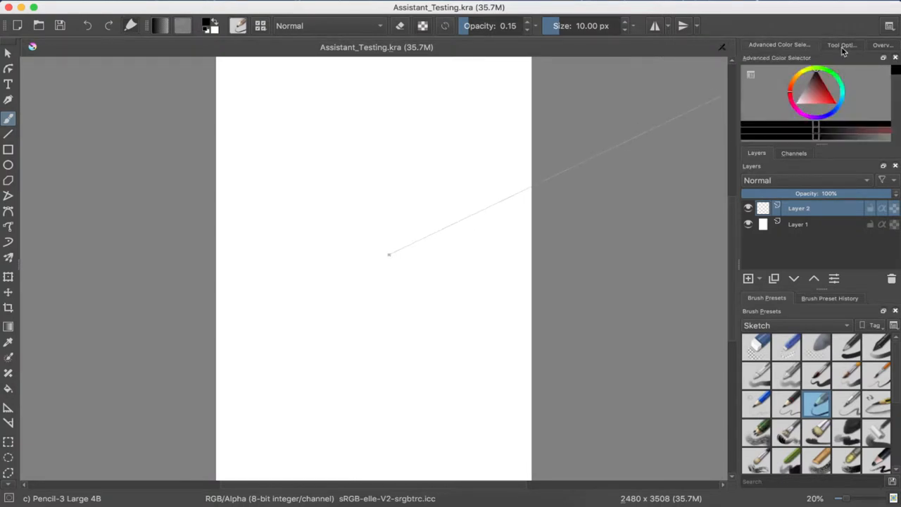
left_click(842, 43)
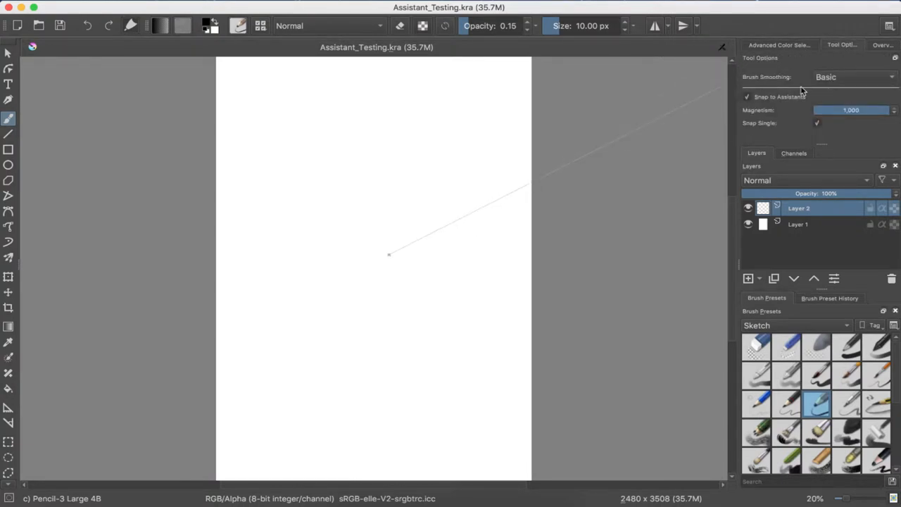
left_click(853, 76)
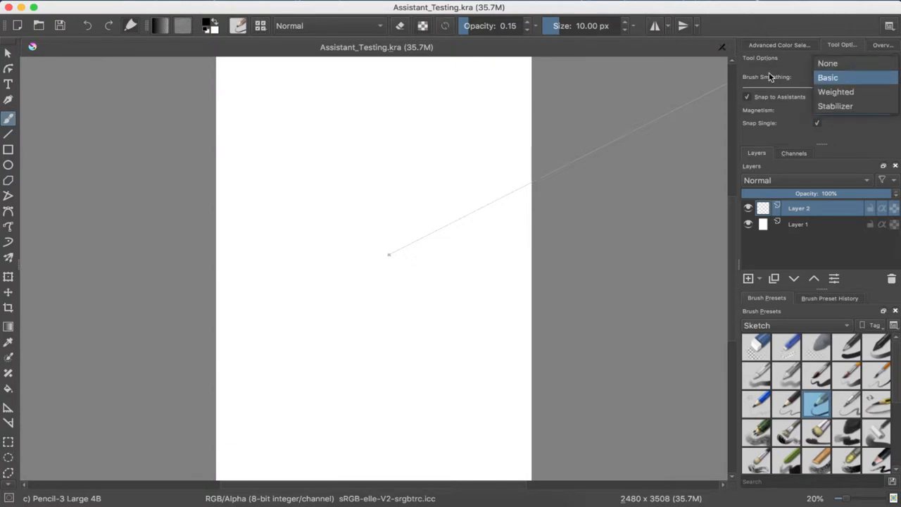
left_click(828, 76)
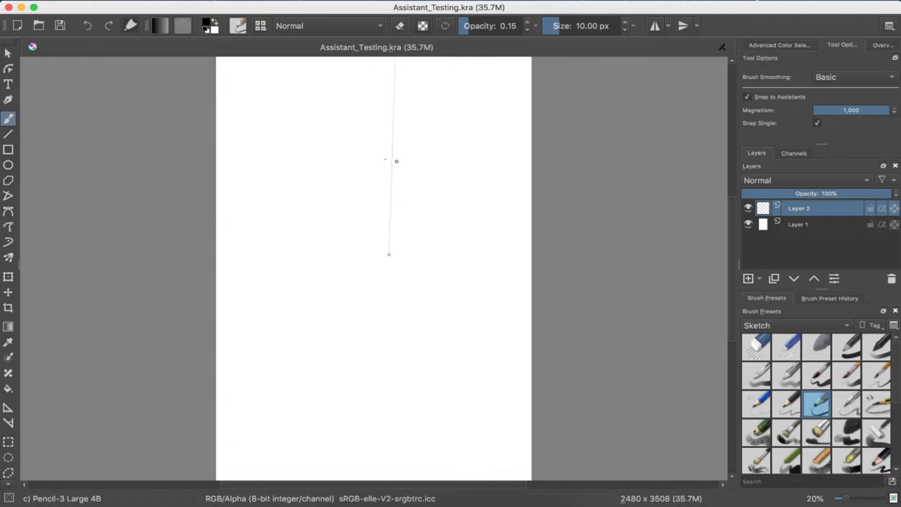
- Draw several test strokes converging on the central vanishing point from different directions
left_click_drag(409, 155, 406, 183)
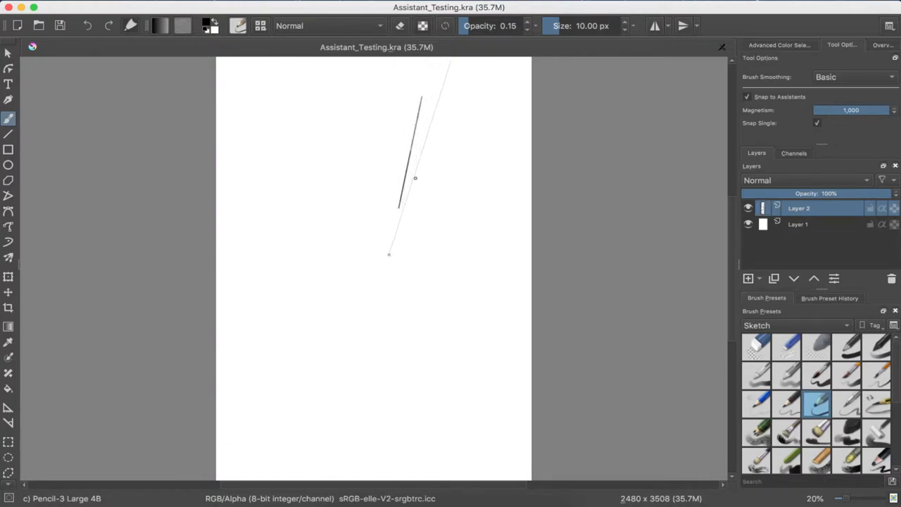
left_click_drag(419, 99, 383, 345)
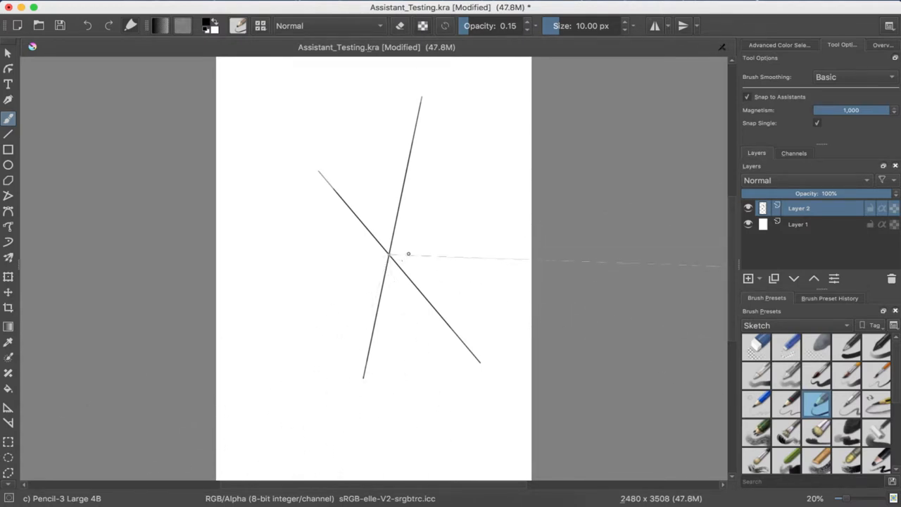
left_click_drag(392, 255, 467, 290)
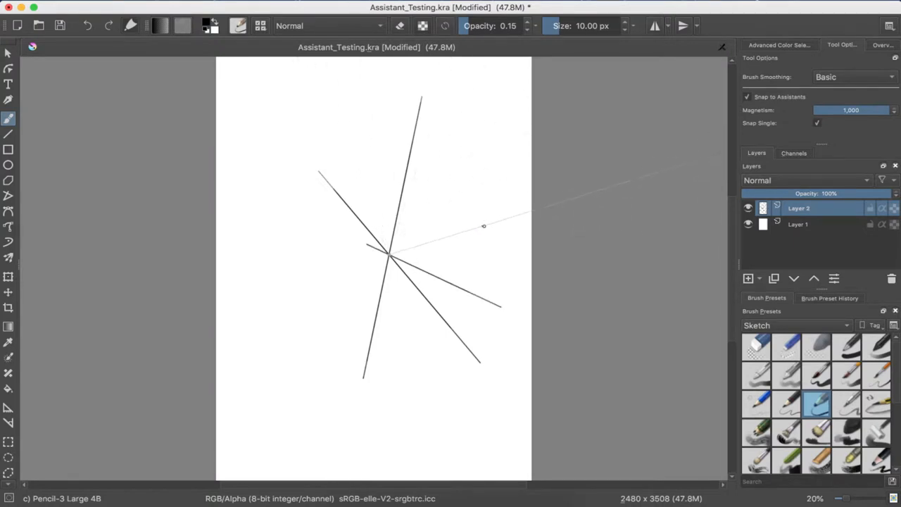
left_click_drag(462, 250, 493, 250)
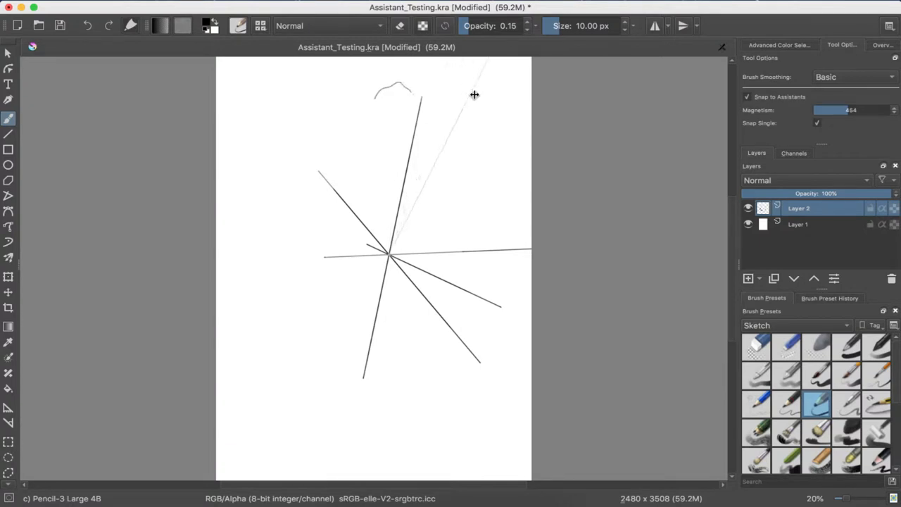
left_click_drag(420, 96, 426, 195)
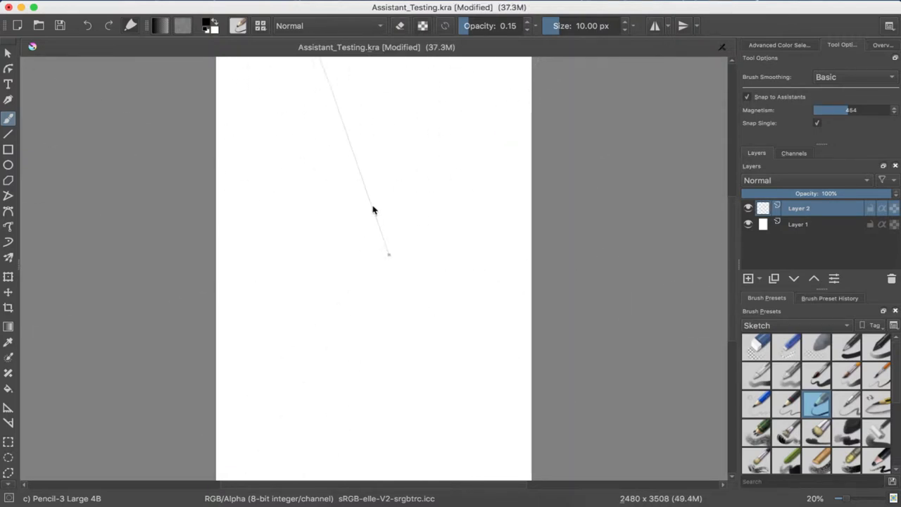
left_click_drag(377, 171, 387, 219)
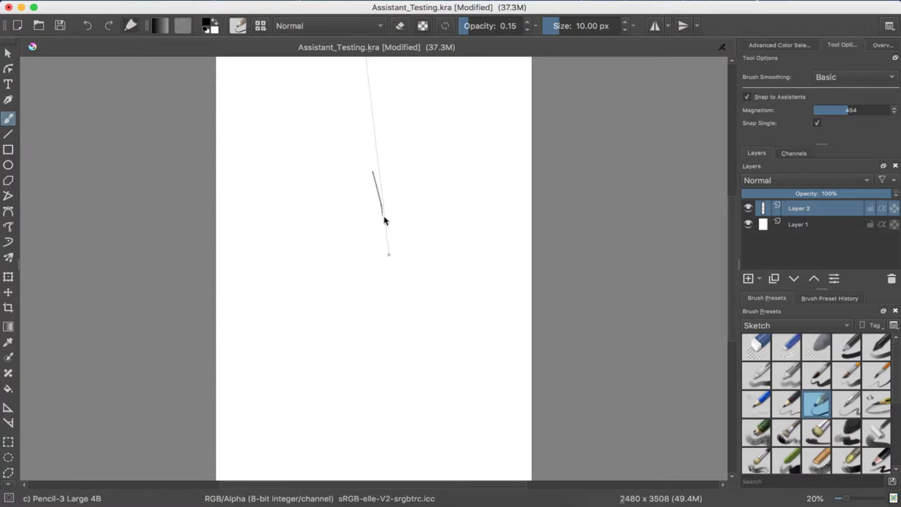
left_click_drag(383, 218, 388, 255)
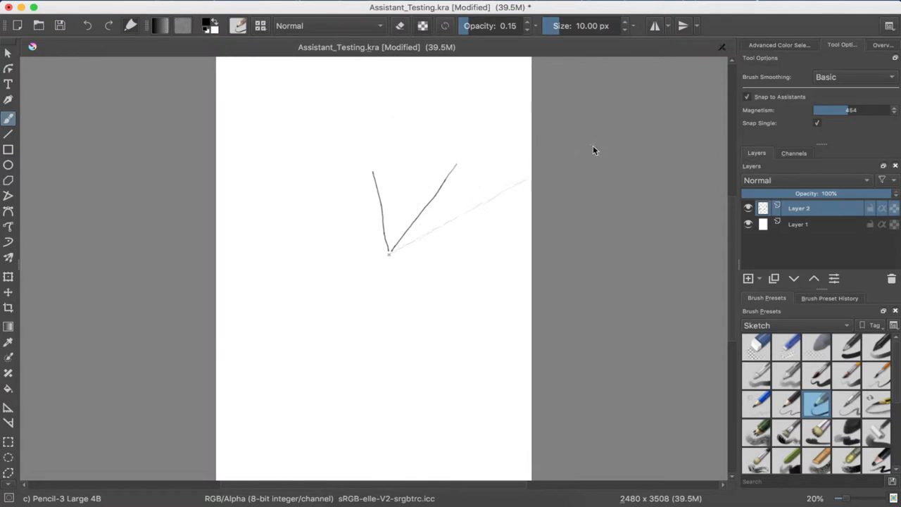
left_click_drag(389, 254, 410, 63)
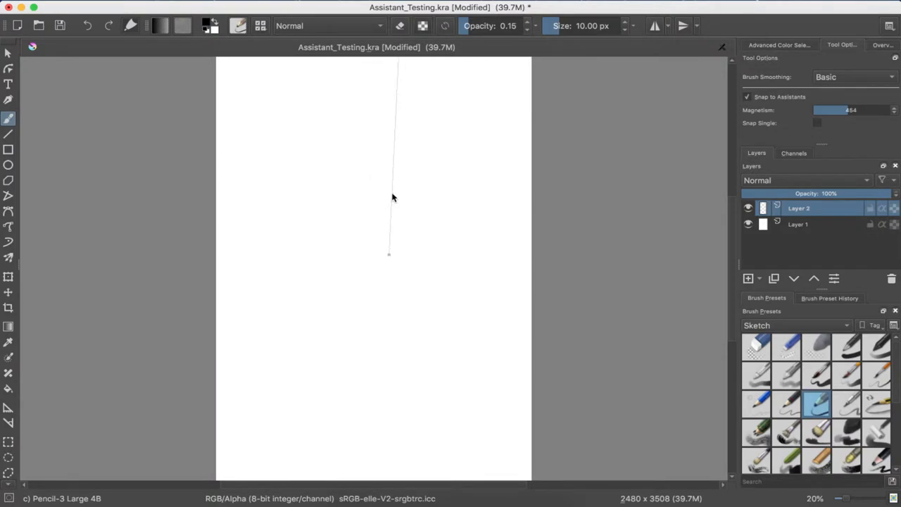
- After one more test stroke, switch the assistant type to Parallel Ruler
left_click_drag(388, 253, 227, 367)
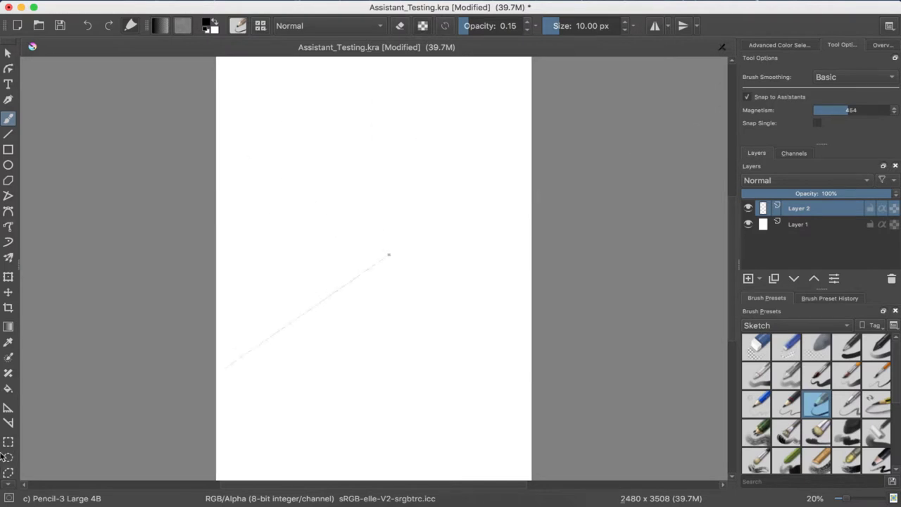
left_click(8, 411)
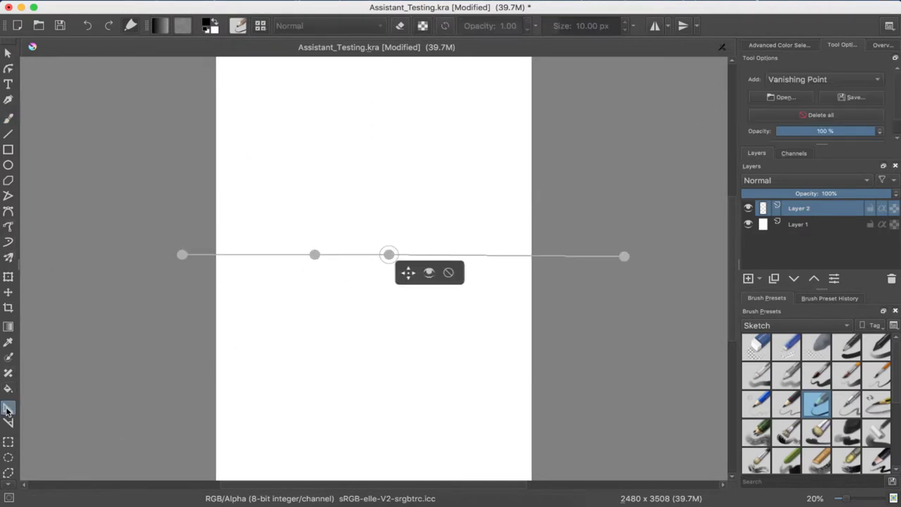
left_click(820, 79)
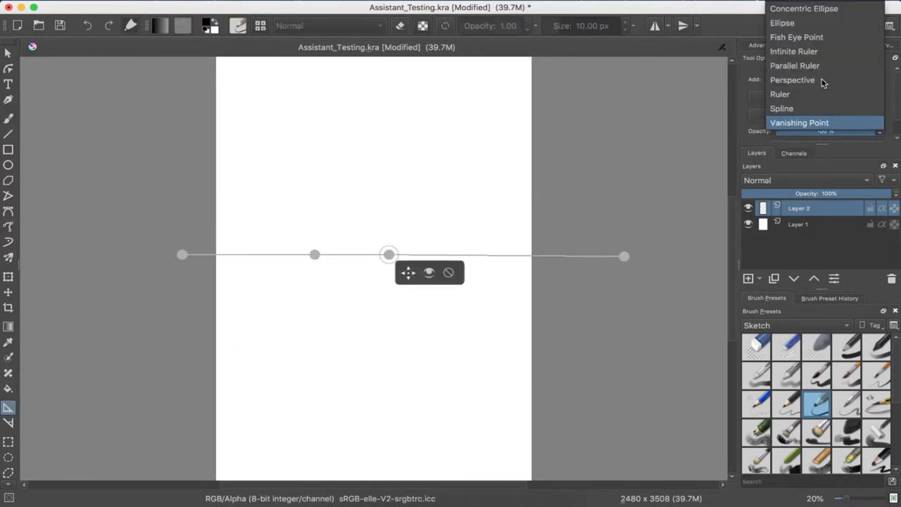
mouse_move(788, 95)
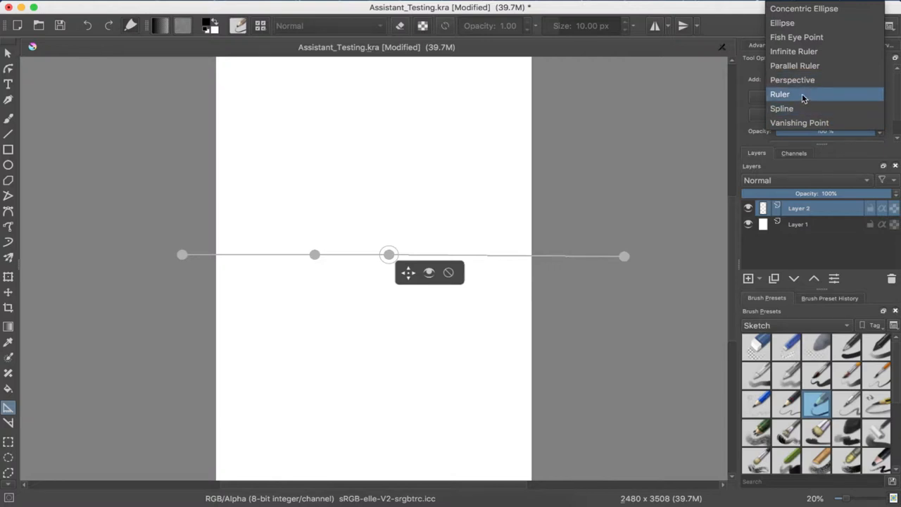
mouse_move(817, 66)
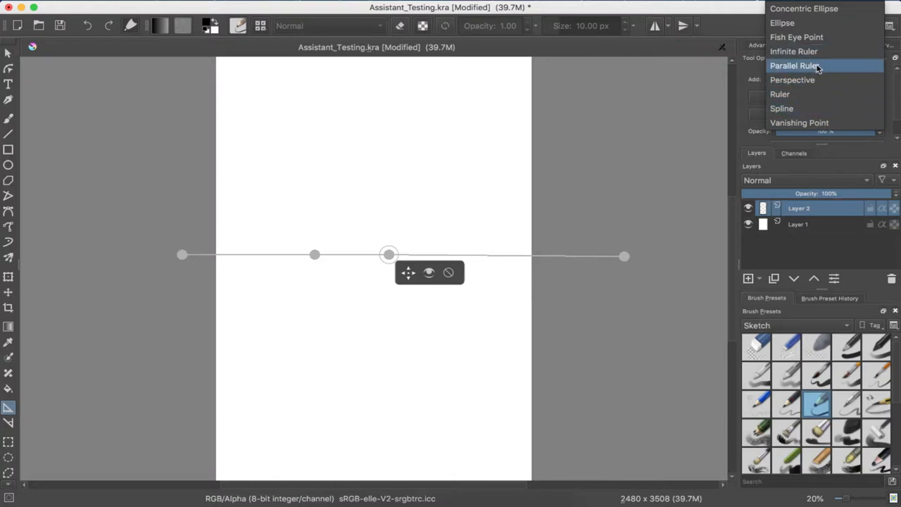
left_click(794, 66)
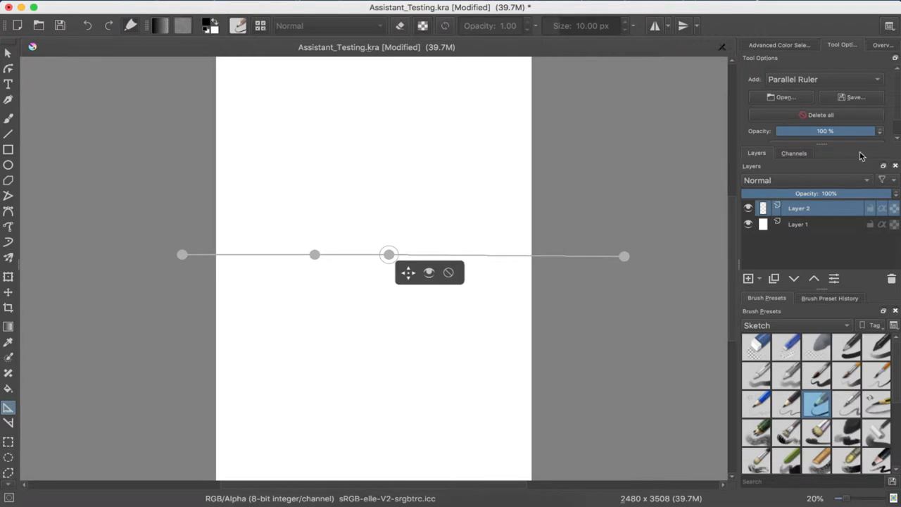
mouse_move(307, 203)
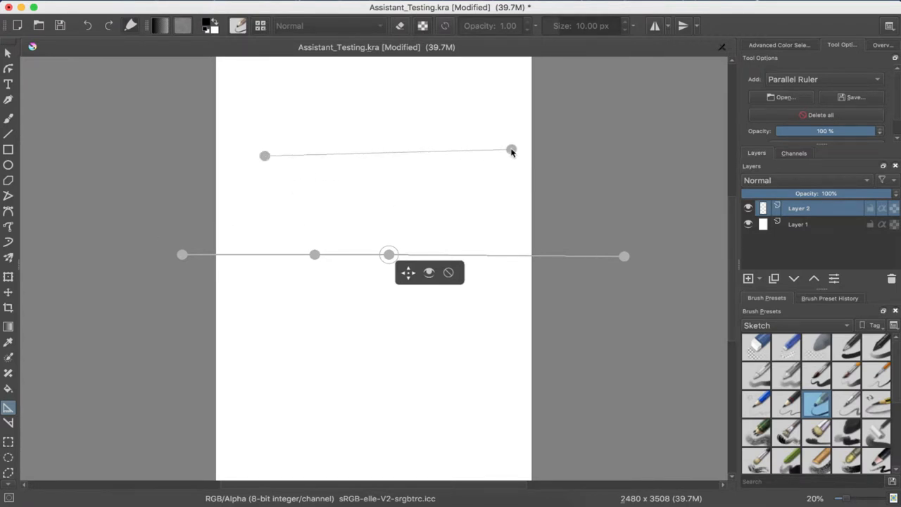
- Place a horizontal parallel ruler near the top and a vertical one down the left side
left_click_drag(512, 149, 515, 155)
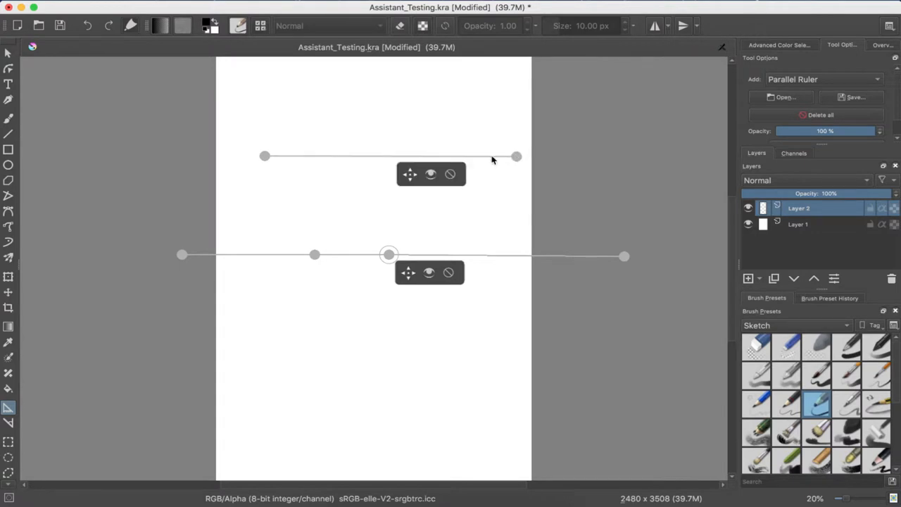
mouse_move(411, 175)
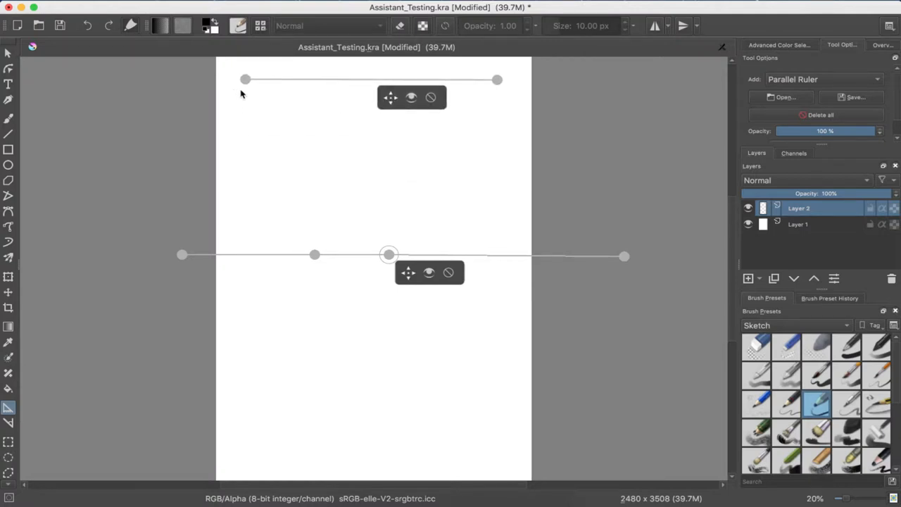
left_click_drag(245, 79, 245, 176)
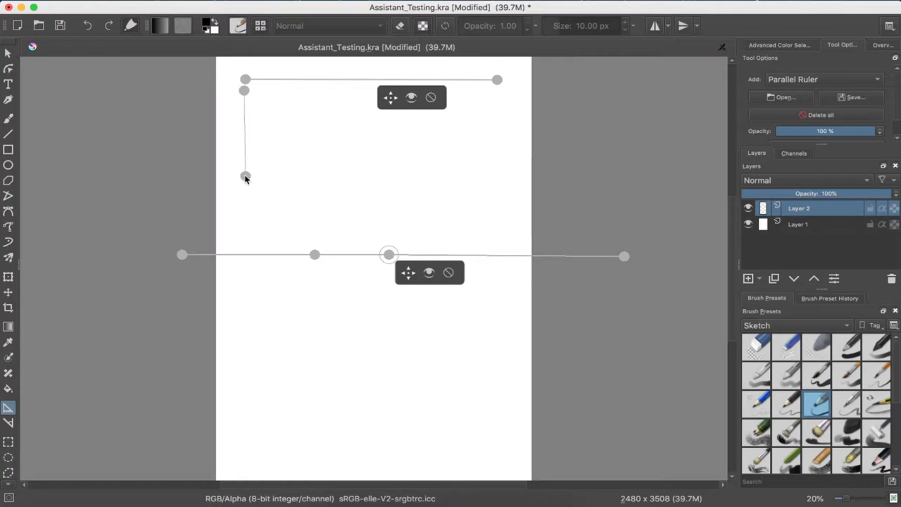
left_click_drag(245, 176, 281, 211)
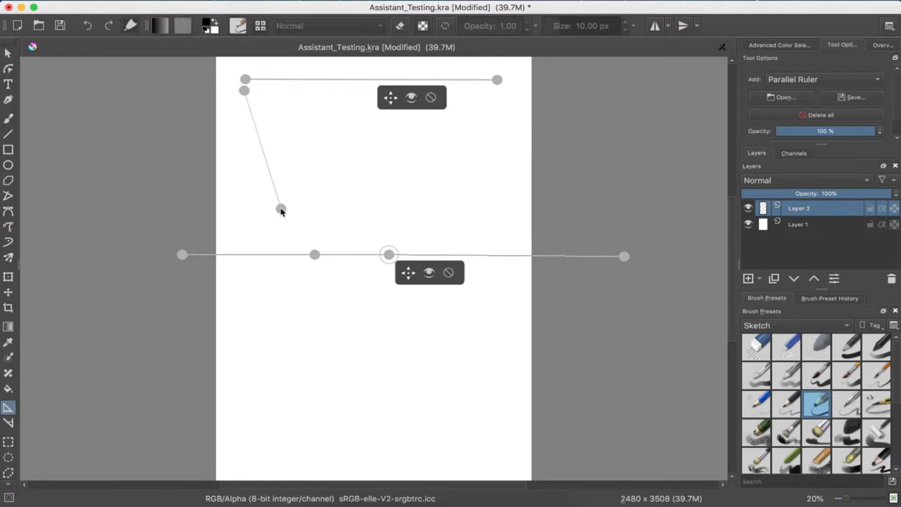
left_click_drag(280, 211, 245, 204)
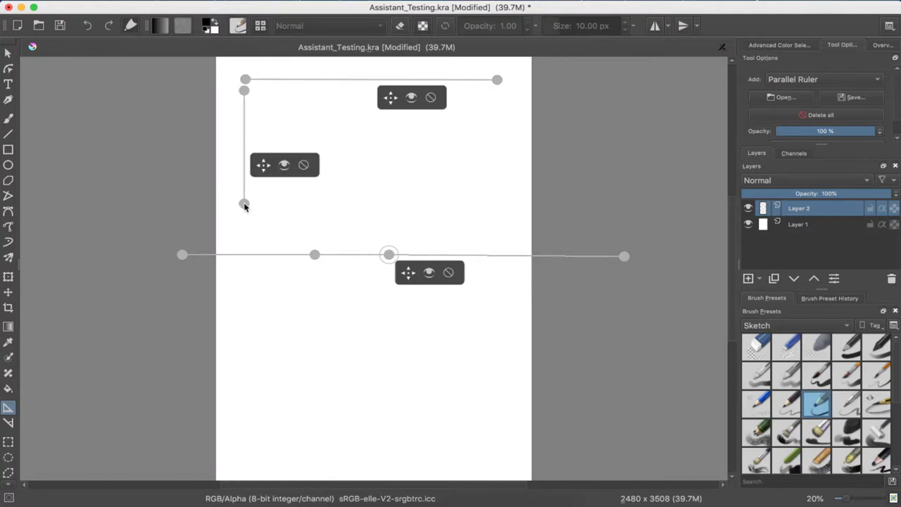
mouse_move(501, 223)
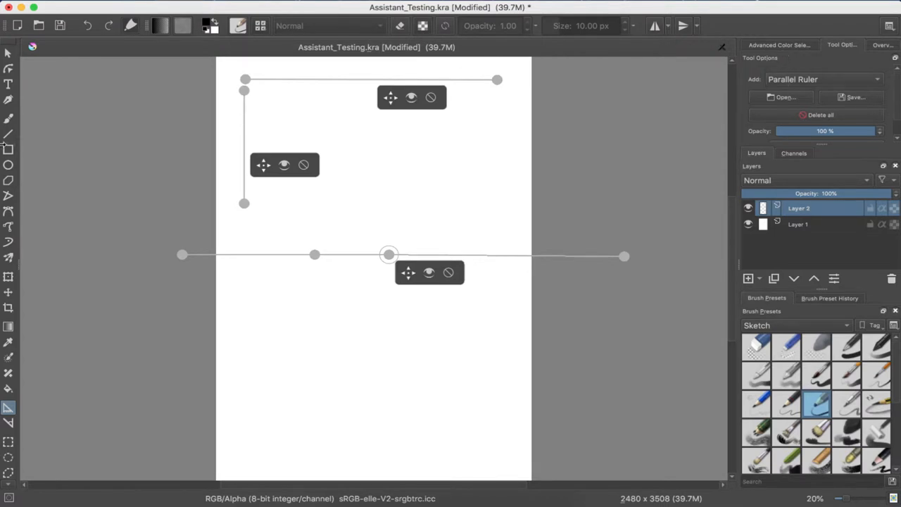
- Draw pencil lines along the top and left rulers, then return to editing assistants
left_click(9, 118)
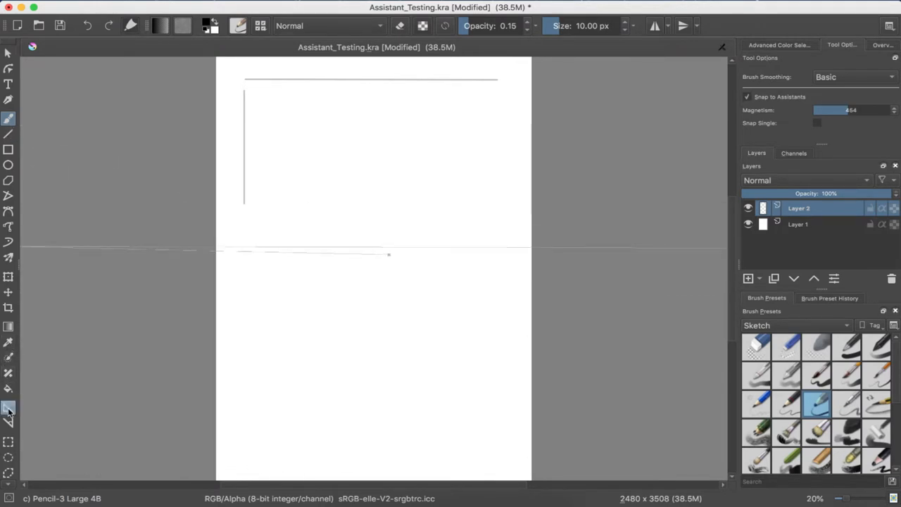
left_click(8, 408)
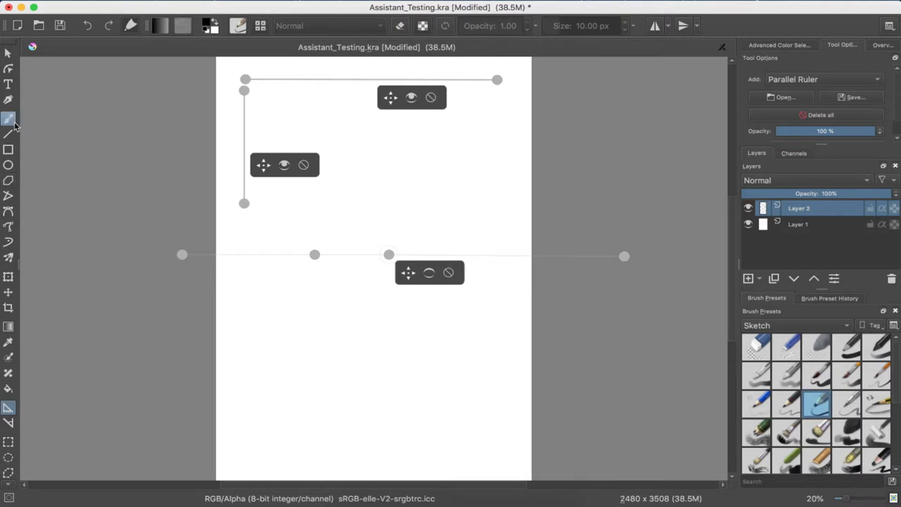
- Switch to the brush to draw a small square around the vanishing point
left_click(9, 118)
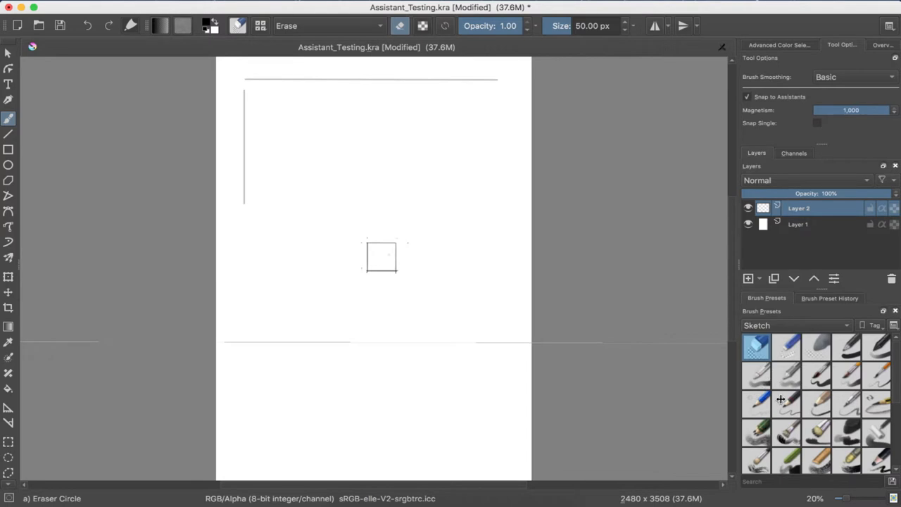
- Back on the pencil, sketch the top-right and lower-right boxes and start the lower-left one
left_click(817, 403)
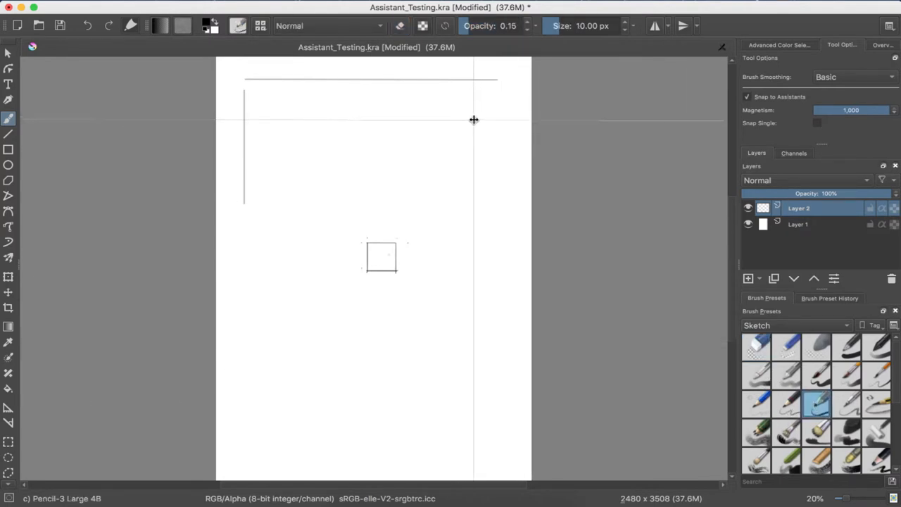
left_click_drag(472, 120, 472, 166)
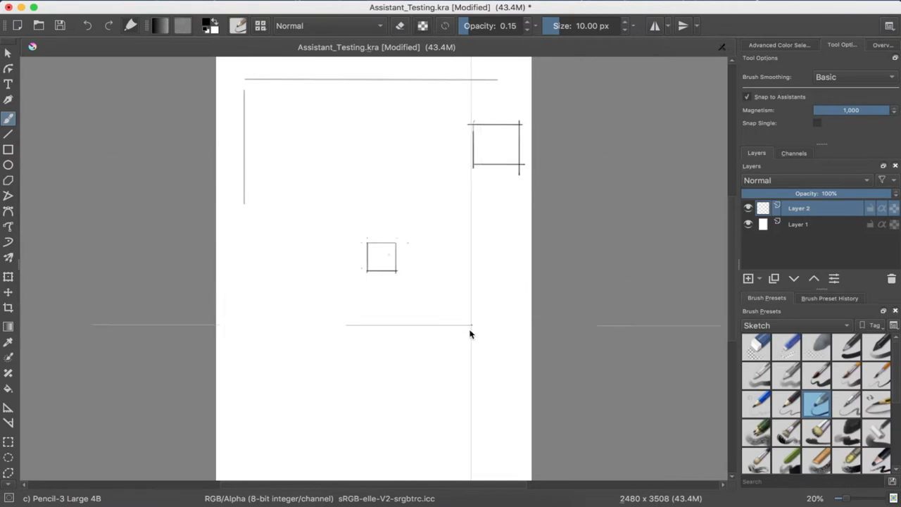
left_click_drag(468, 337, 458, 401)
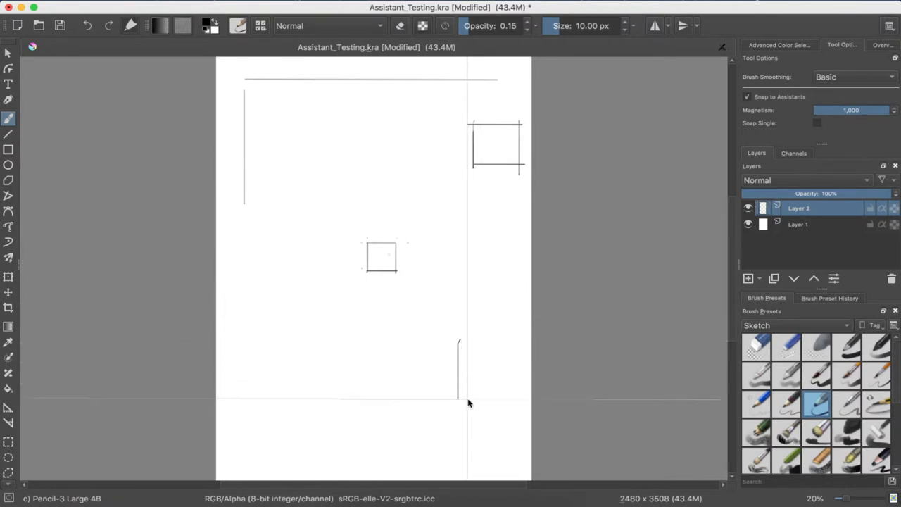
left_click_drag(460, 343, 503, 344)
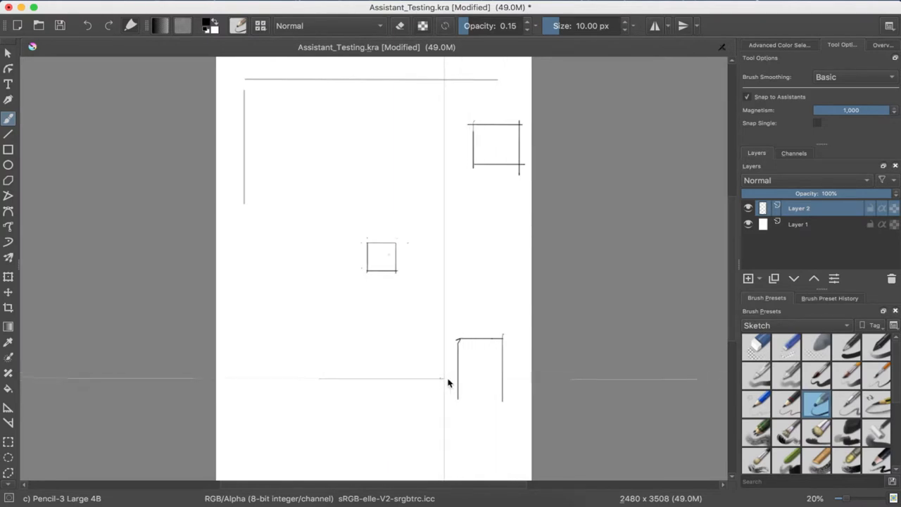
left_click_drag(448, 384, 456, 344)
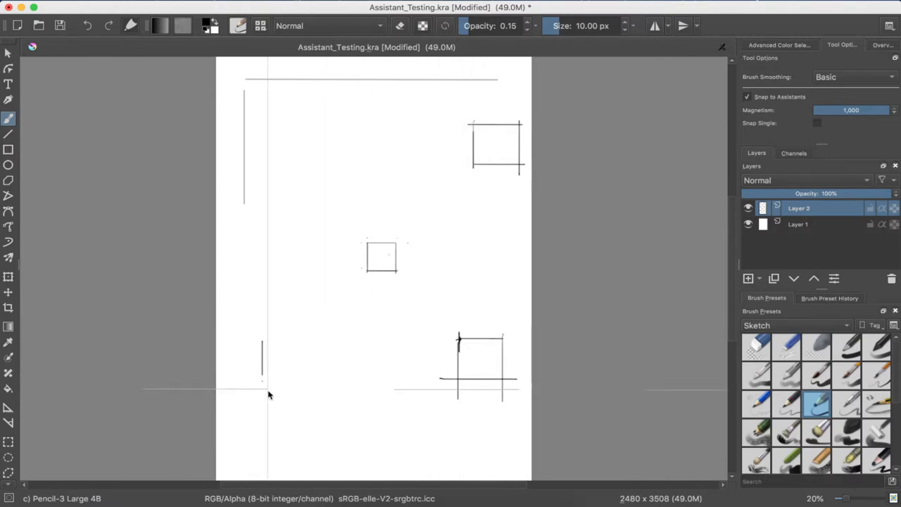
left_click_drag(261, 352, 317, 352)
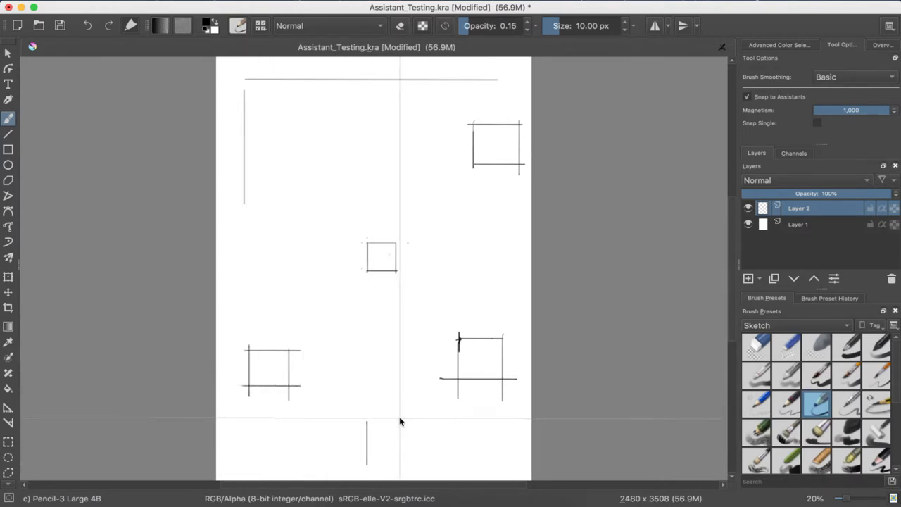
- Draw guided lines for the bottom box and the upper-left box
left_click_drag(400, 423, 400, 465)
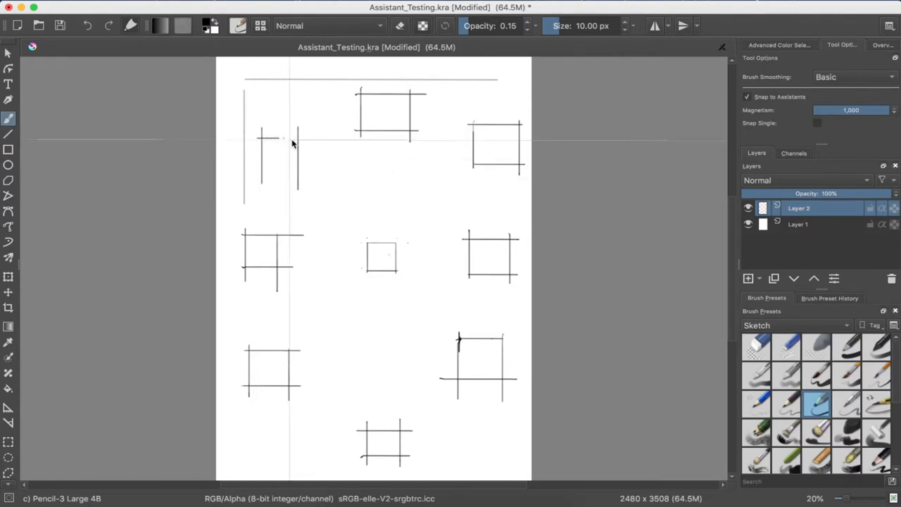
left_click_drag(289, 143, 298, 171)
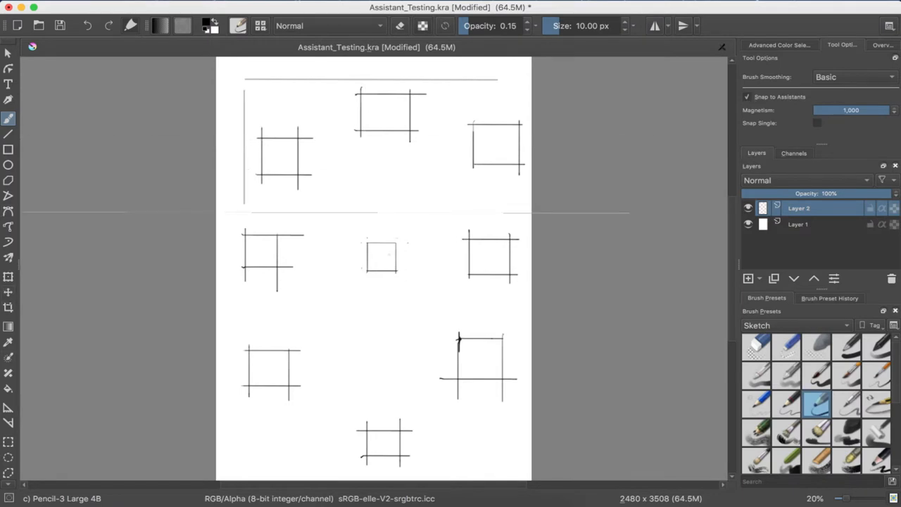
- Delete all perspective assistant guides with the Assistant Tool, then return to the pencil
left_click(9, 408)
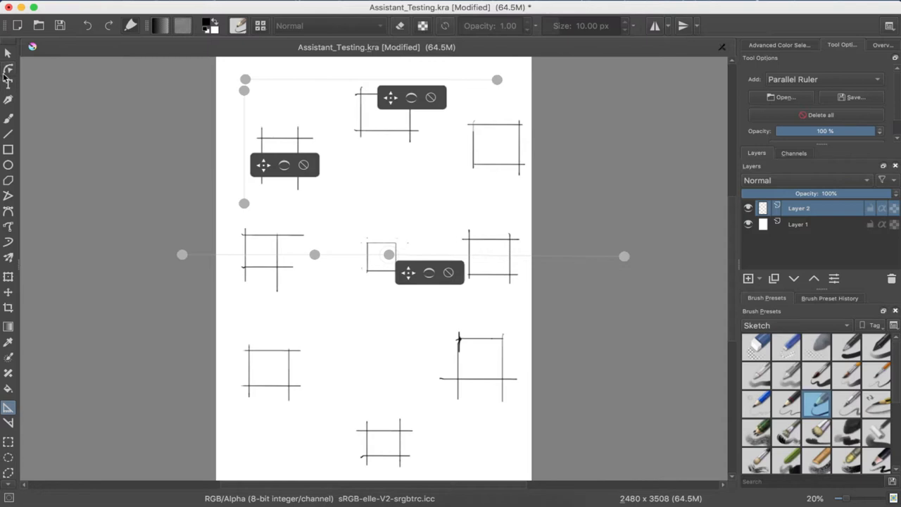
left_click(8, 119)
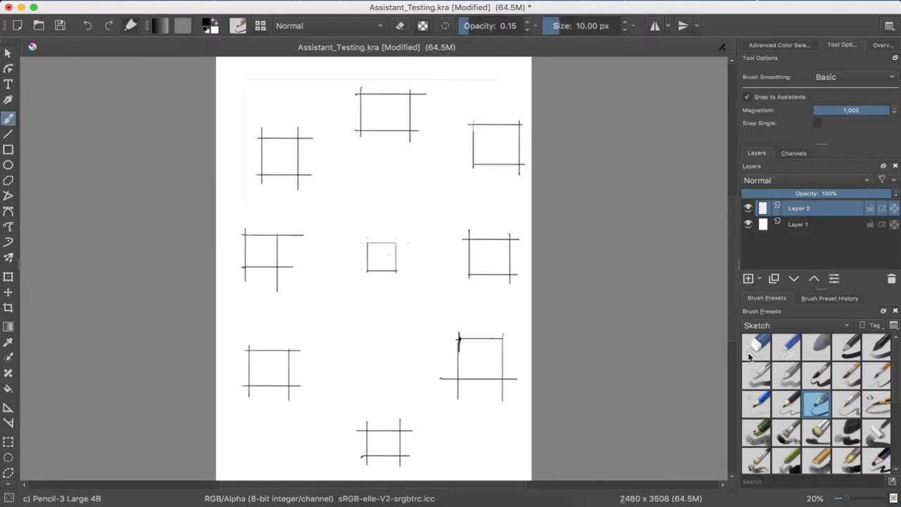
- Switch to a large eraser brush ready to clean up the sketched boxes
left_click(756, 347)
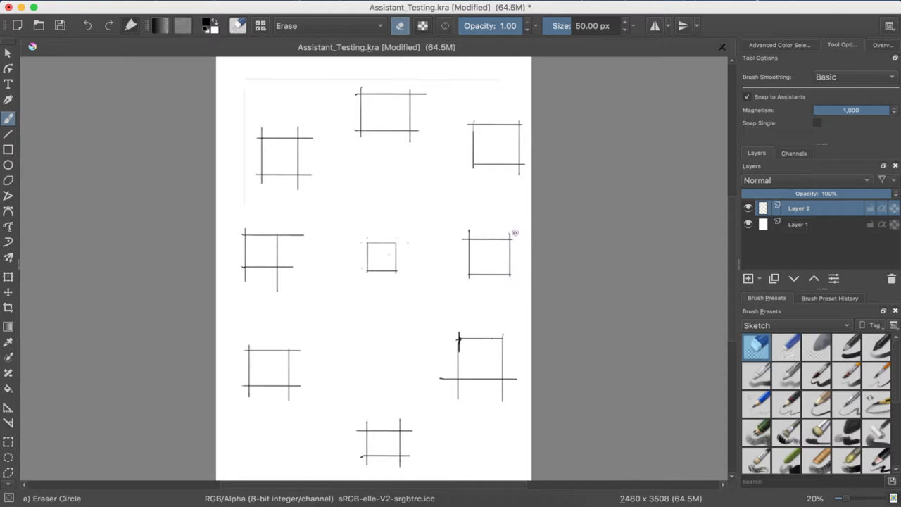
mouse_move(468, 231)
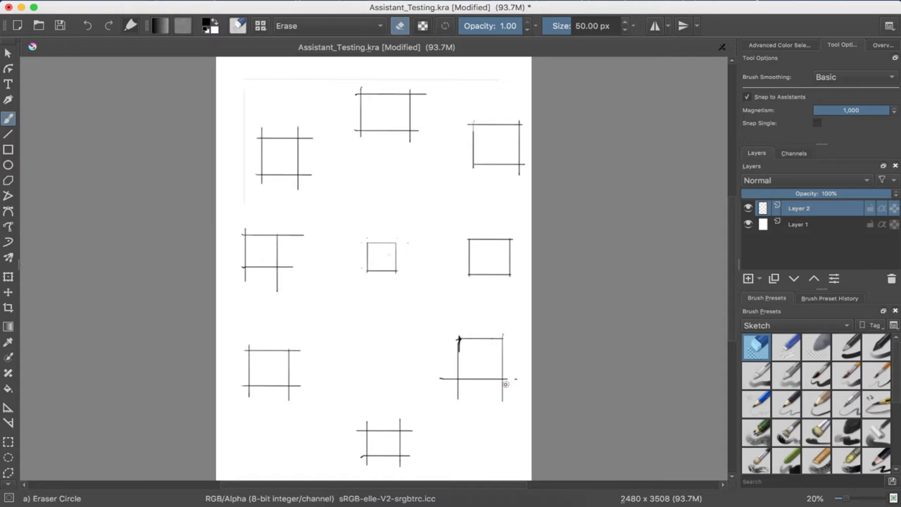
mouse_move(502, 383)
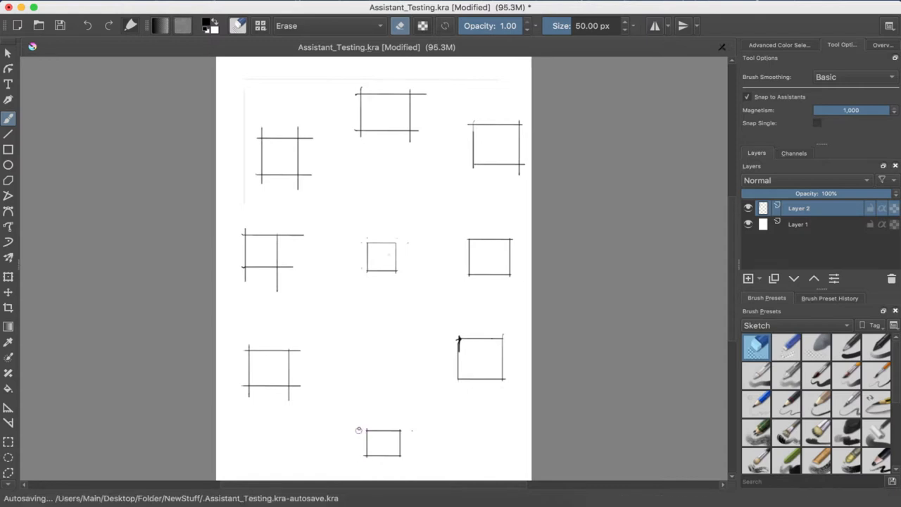
mouse_move(522, 164)
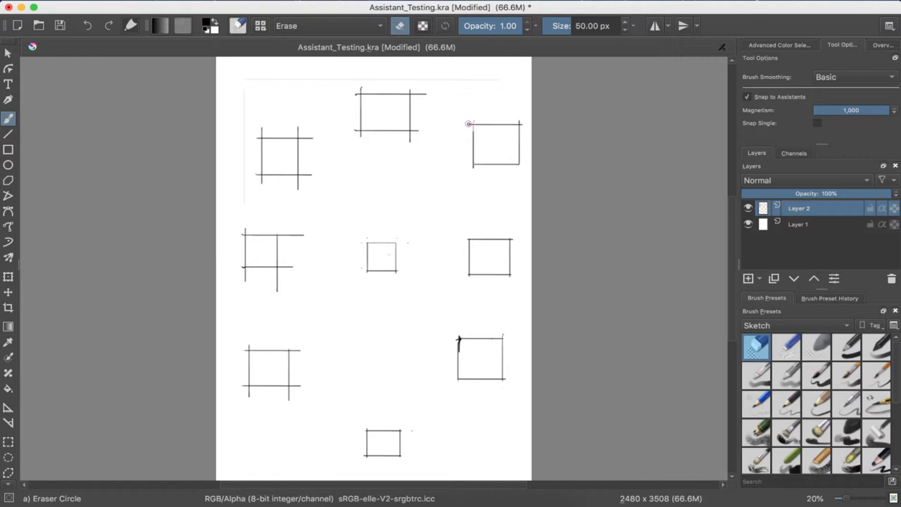
mouse_move(520, 122)
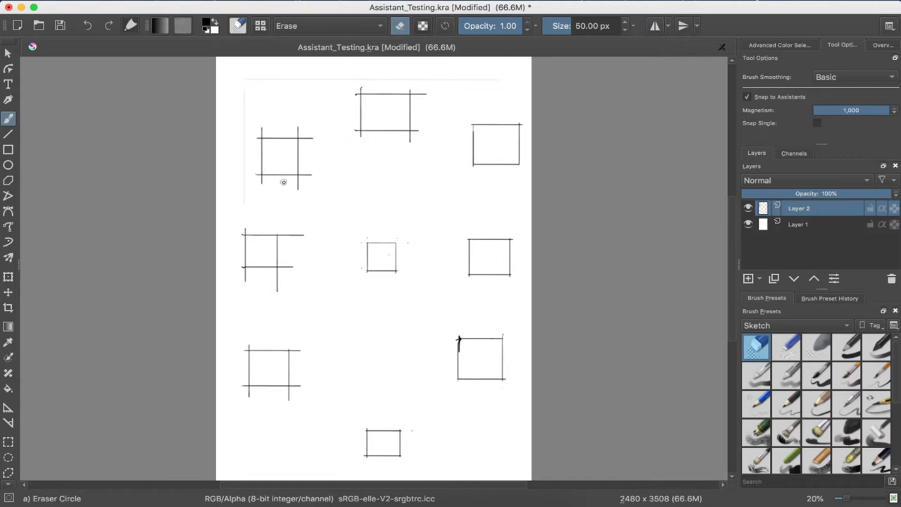
mouse_move(291, 394)
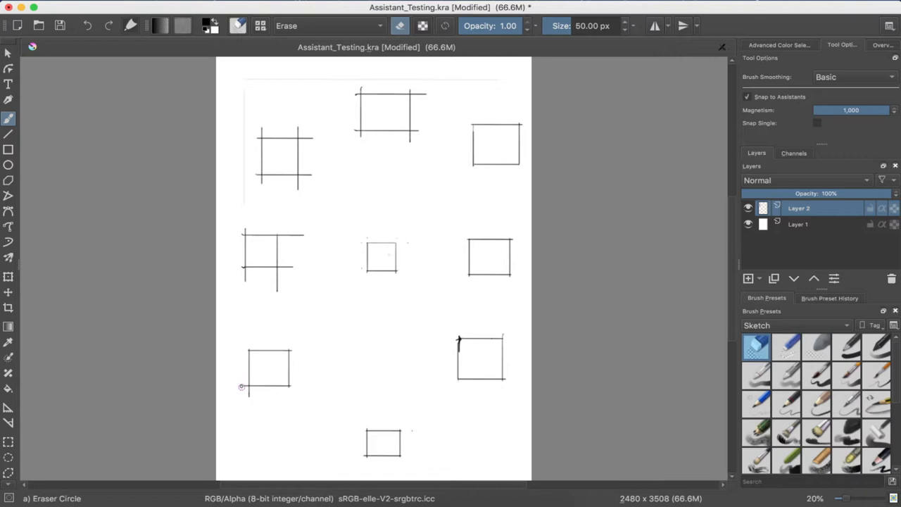
mouse_move(249, 389)
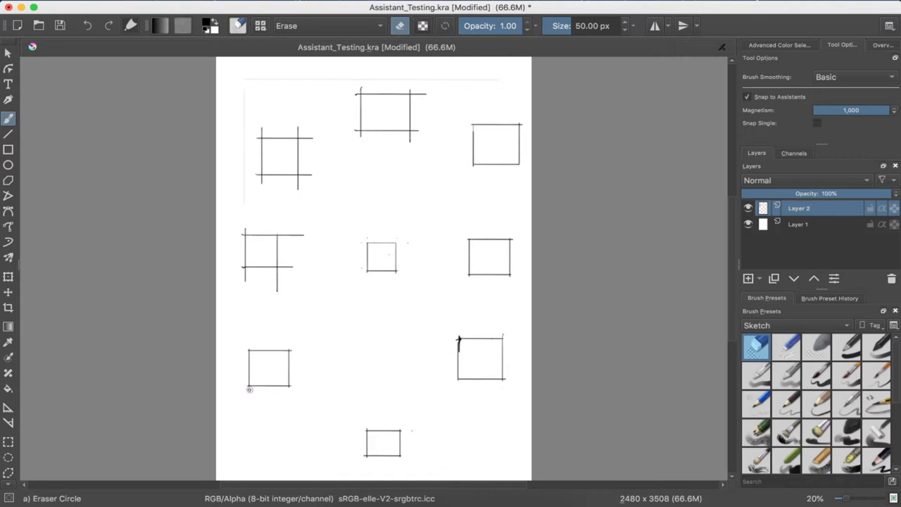
mouse_move(279, 293)
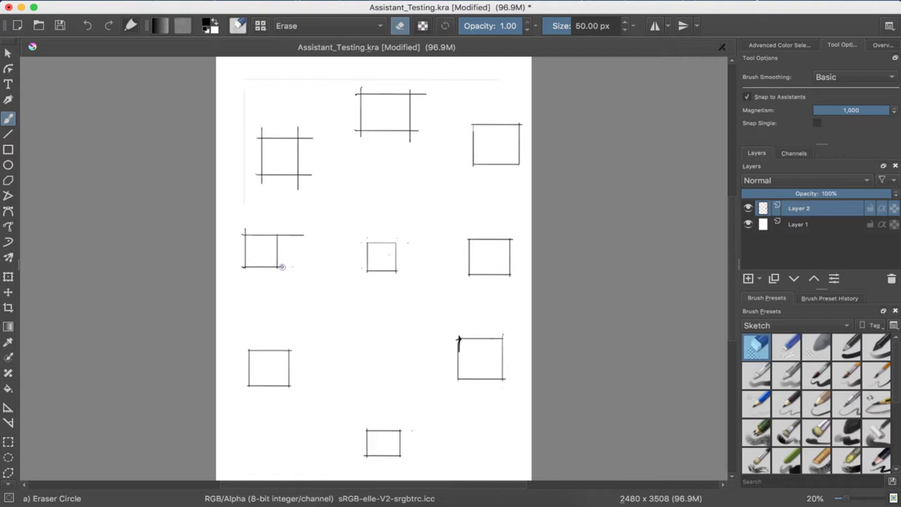
mouse_move(302, 231)
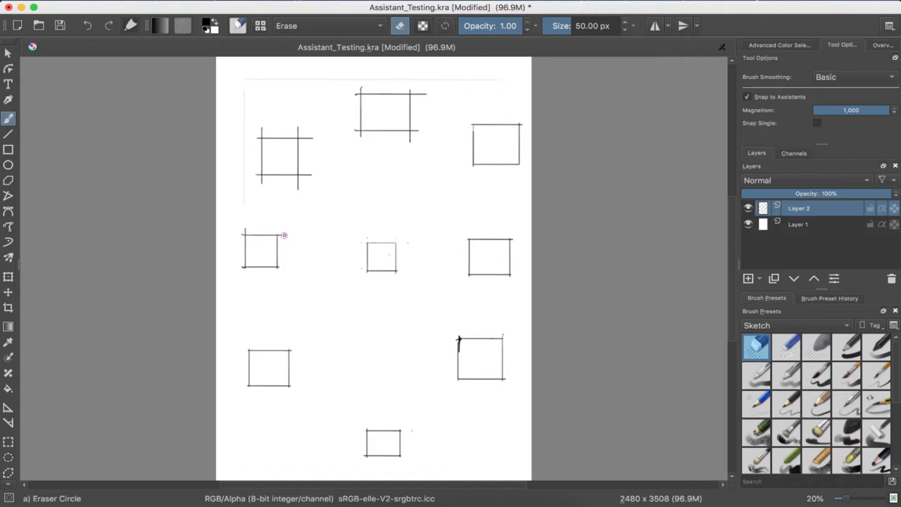
mouse_move(241, 232)
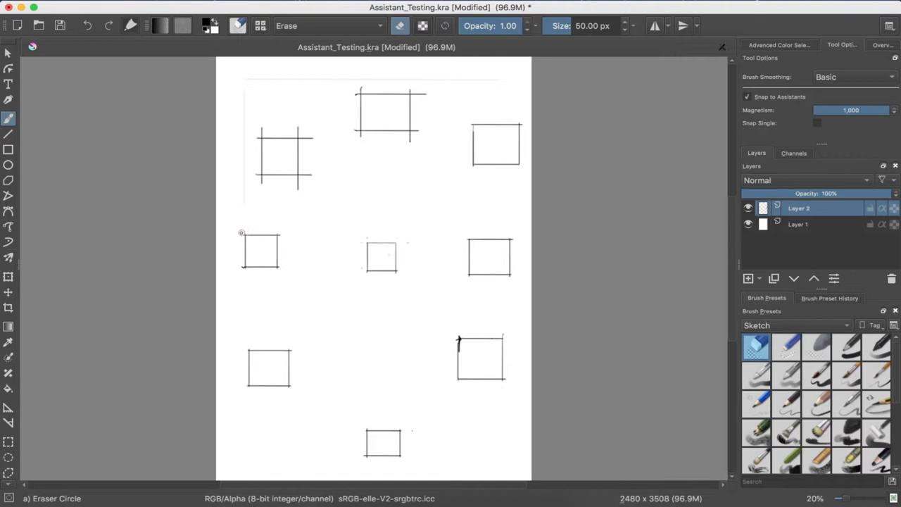
mouse_move(301, 186)
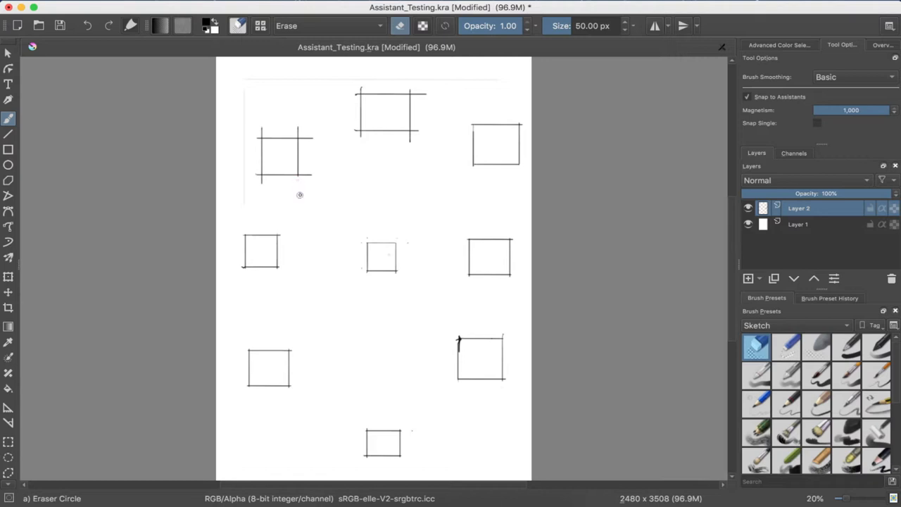
mouse_move(307, 175)
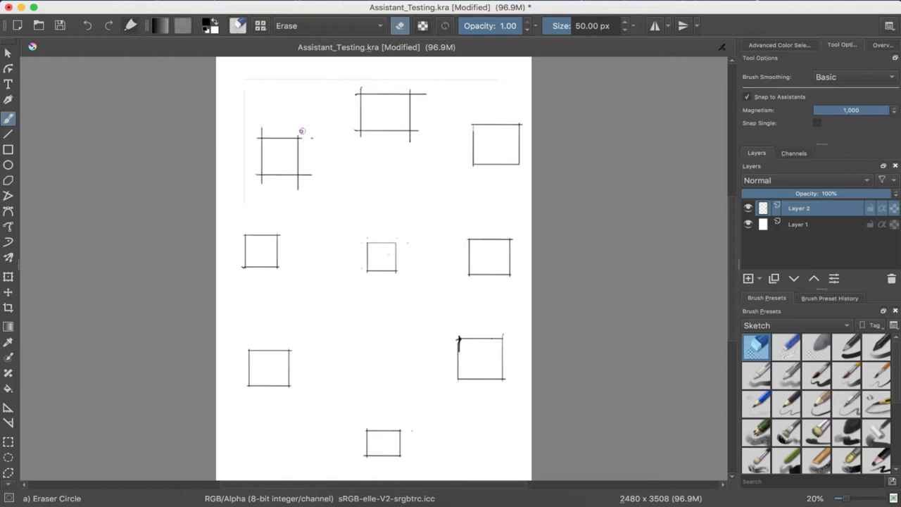
mouse_move(307, 155)
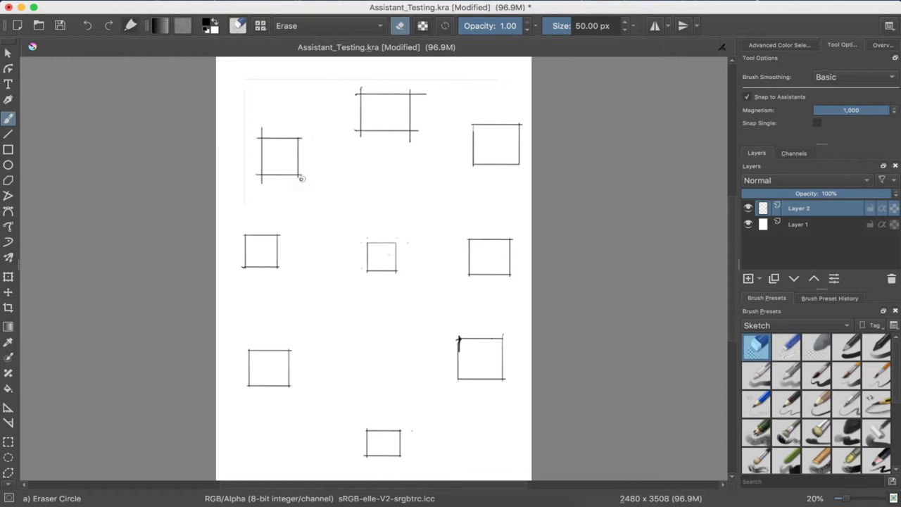
mouse_move(304, 177)
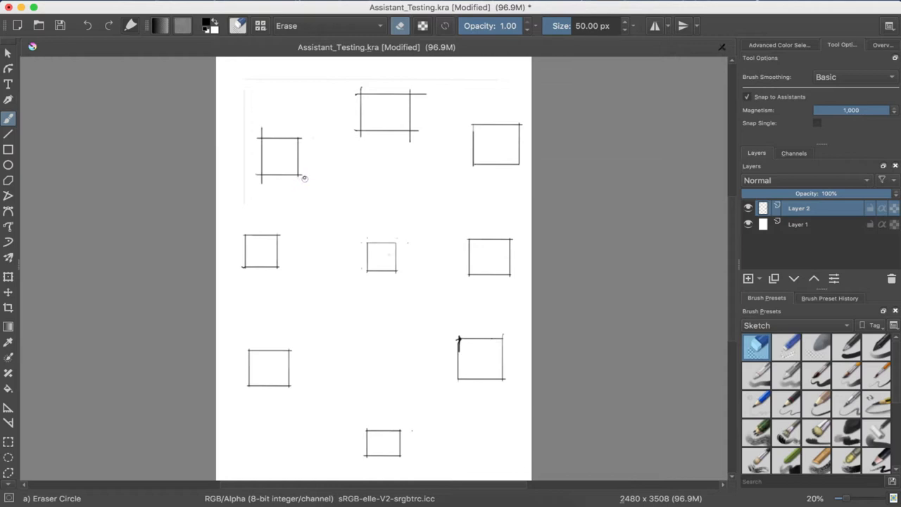
mouse_move(256, 181)
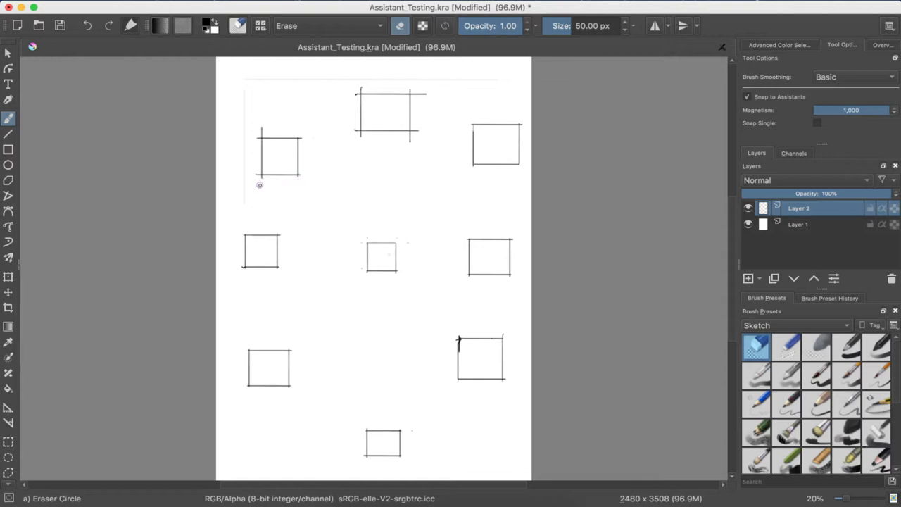
mouse_move(262, 180)
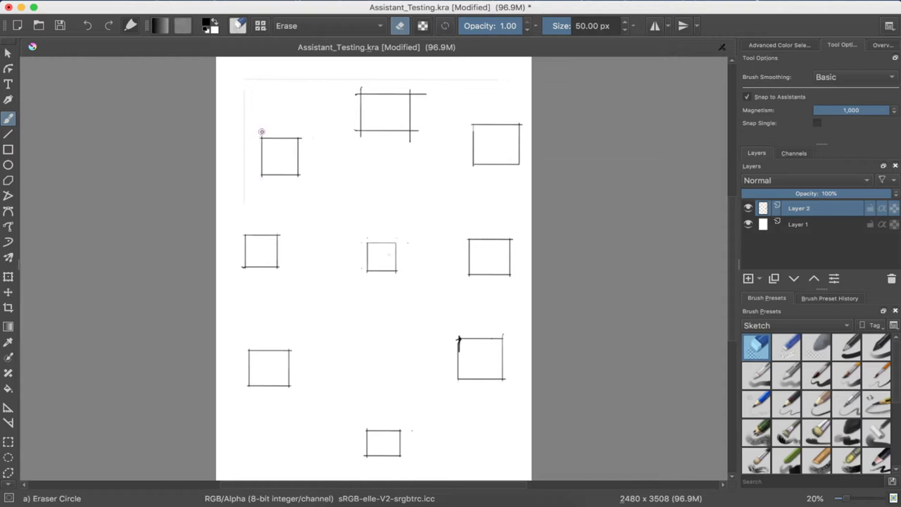
mouse_move(412, 135)
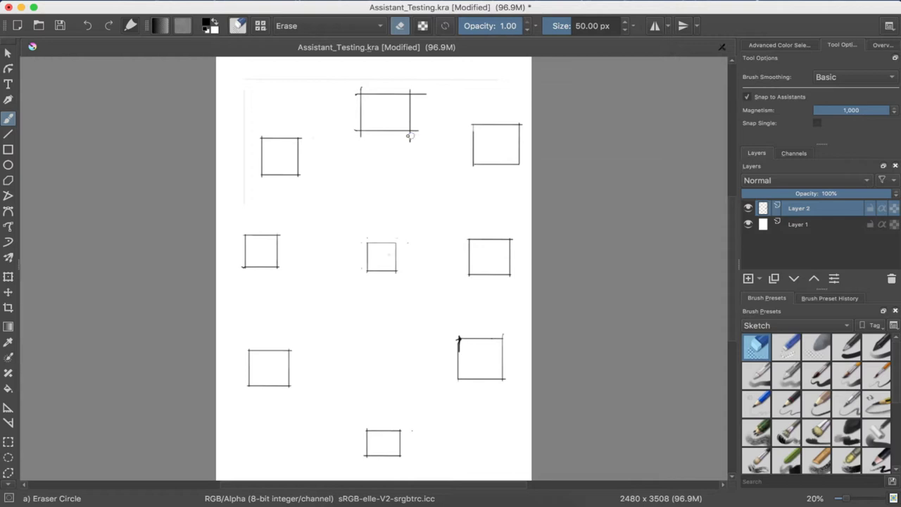
mouse_move(415, 130)
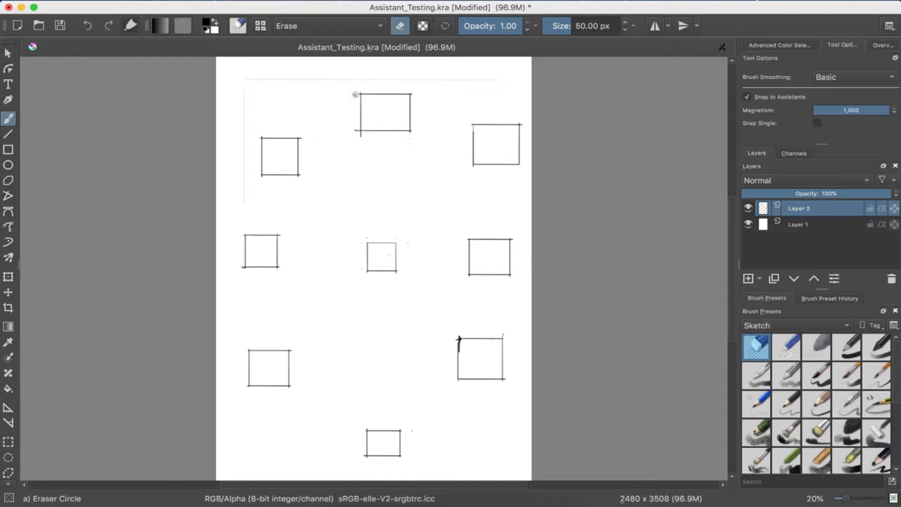
mouse_move(358, 134)
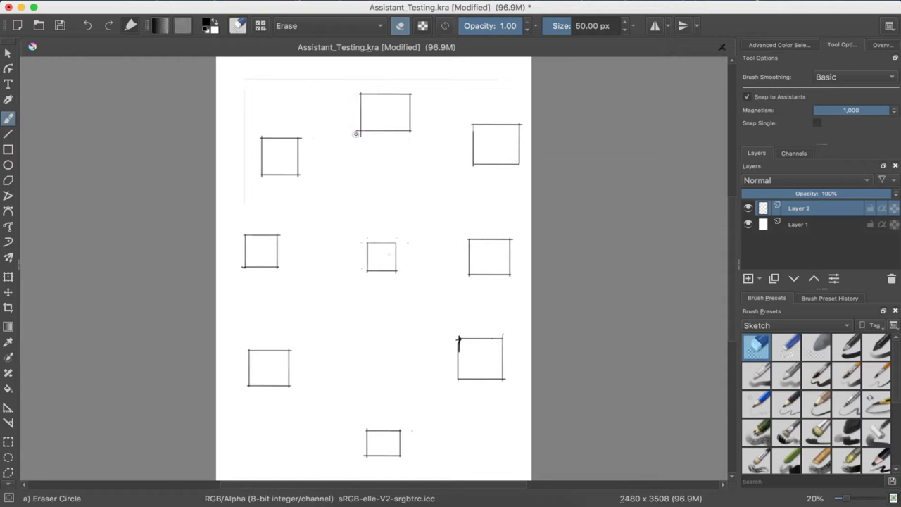
mouse_move(358, 134)
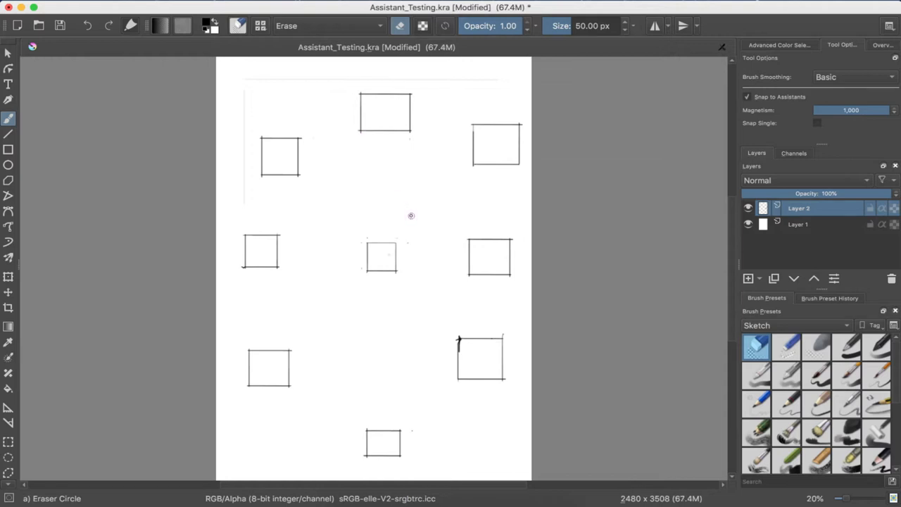
mouse_move(90, 200)
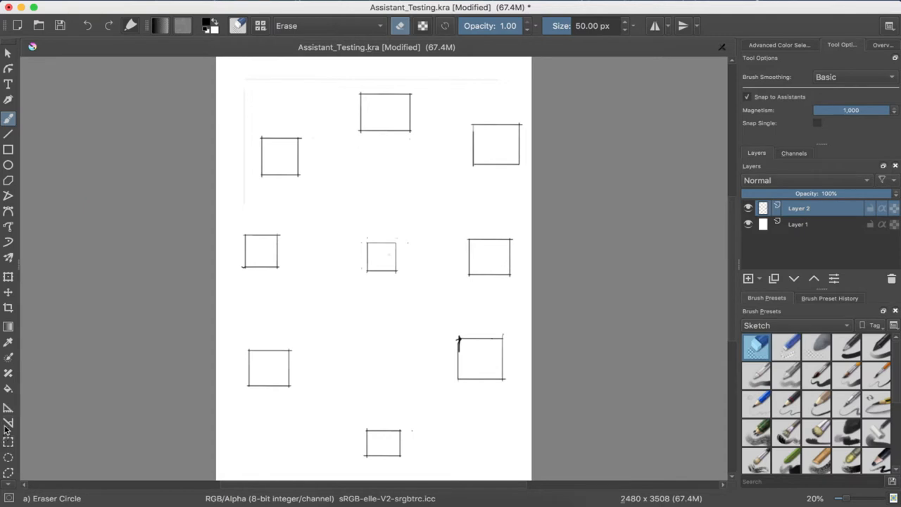
- Enable Snap Single toward the central vanishing point and load the Pencil-3 Large 4B preset
left_click(8, 422)
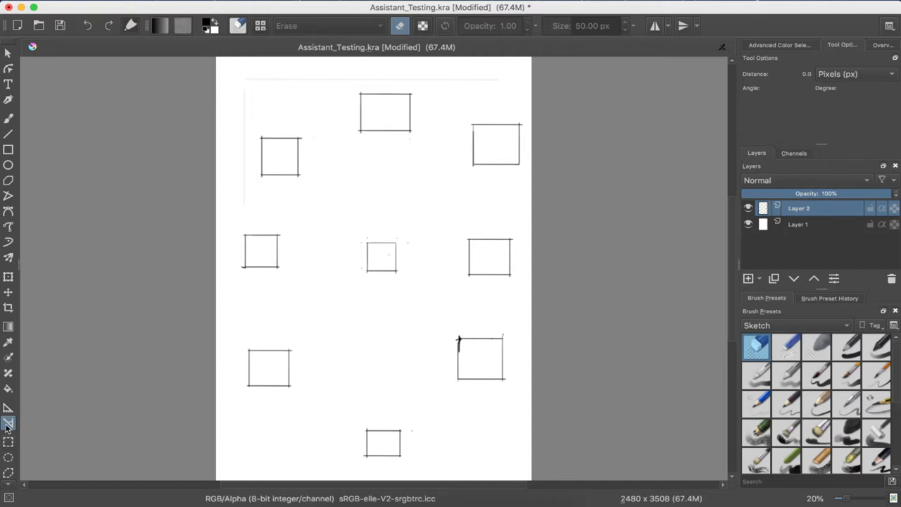
left_click(9, 422)
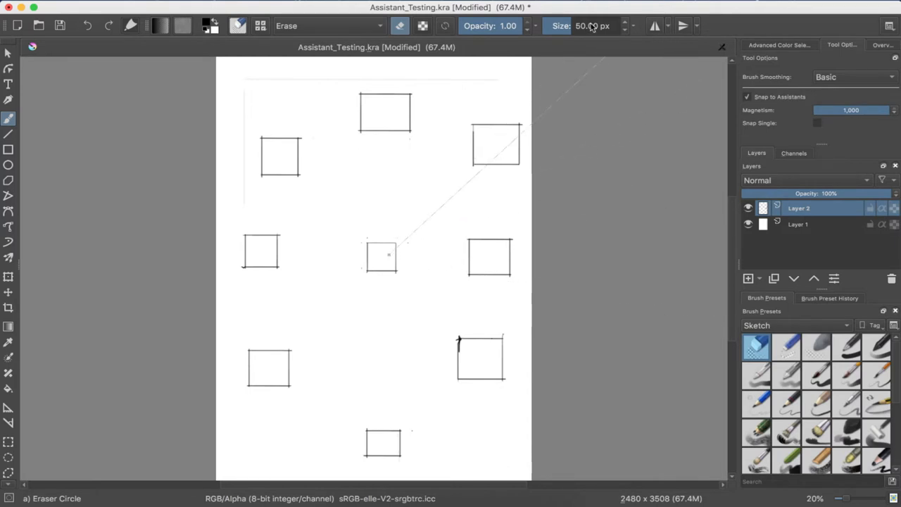
left_click(817, 122)
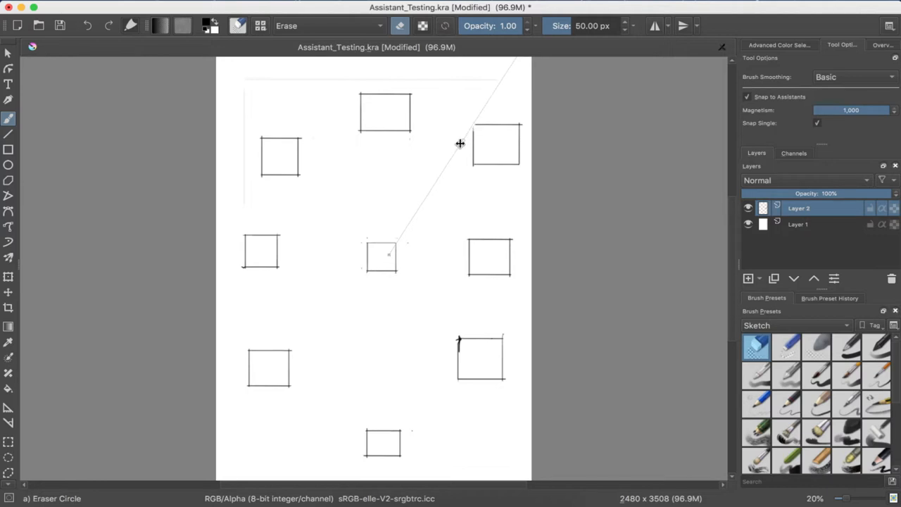
mouse_move(455, 152)
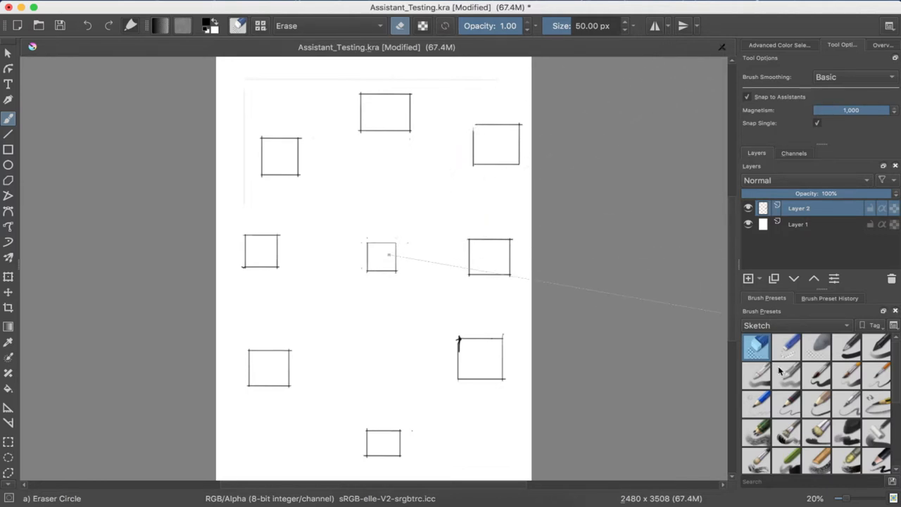
left_click(817, 403)
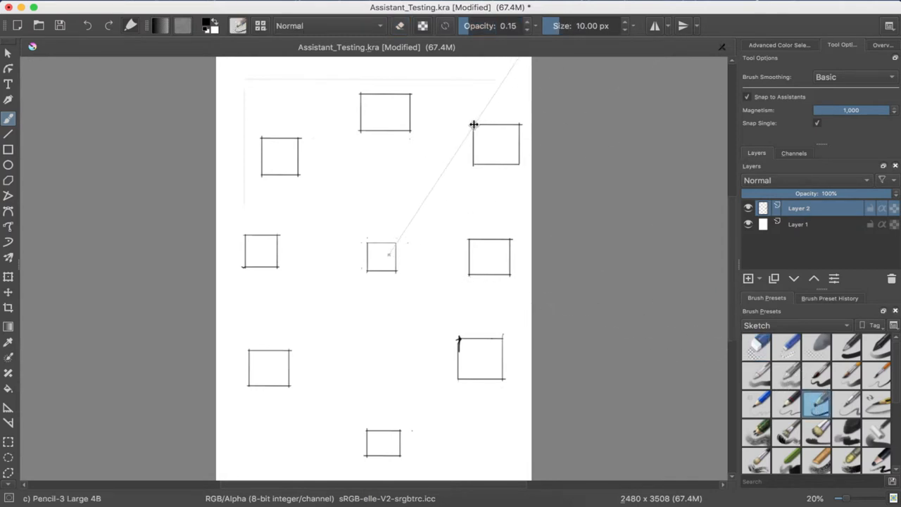
- Draw receding lines from the boxes' corners toward the central square
left_click_drag(473, 124, 451, 161)
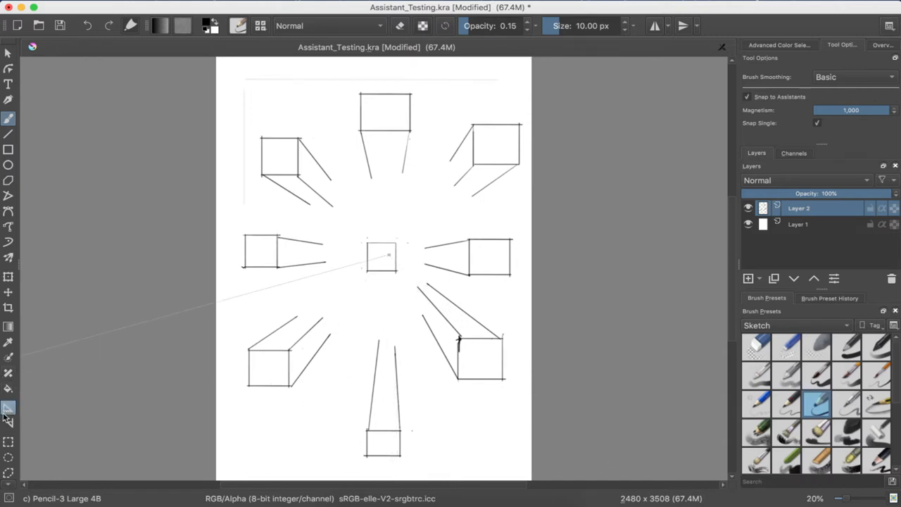
- Show the parallel ruler assistants' editing handles with the Assistant Tool
left_click(8, 408)
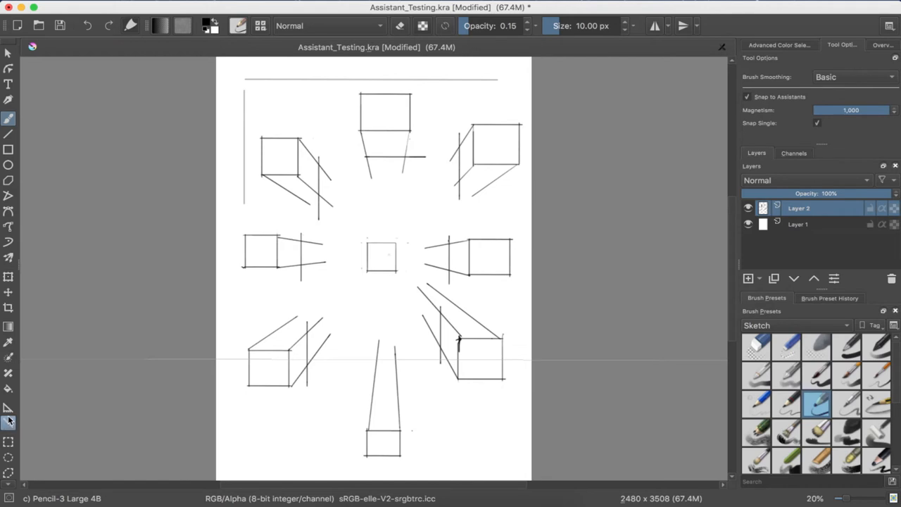
left_click(9, 407)
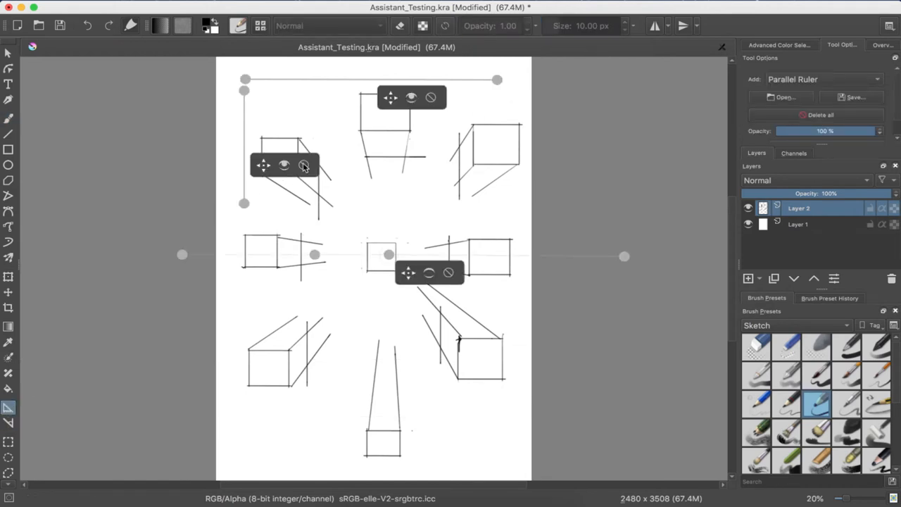
mouse_move(284, 169)
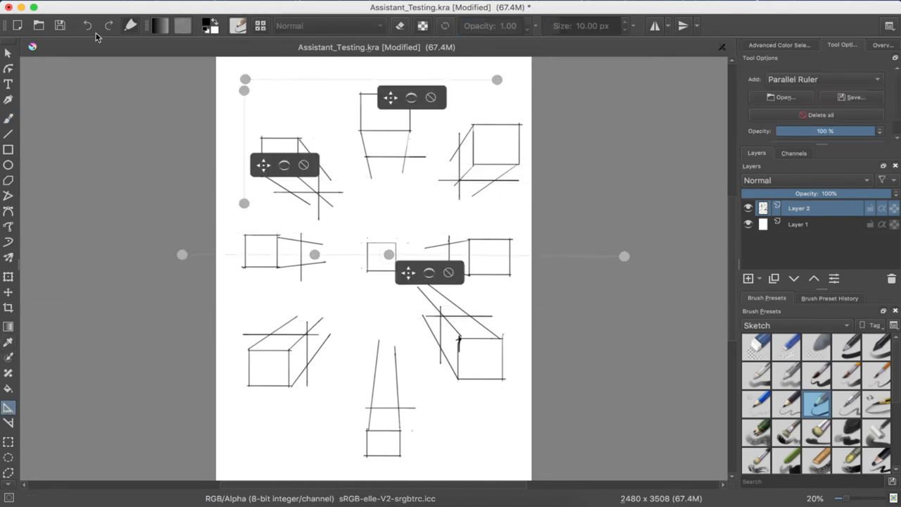
- Reselect the light pencil brush after adjusting the parallel rulers
left_click(9, 118)
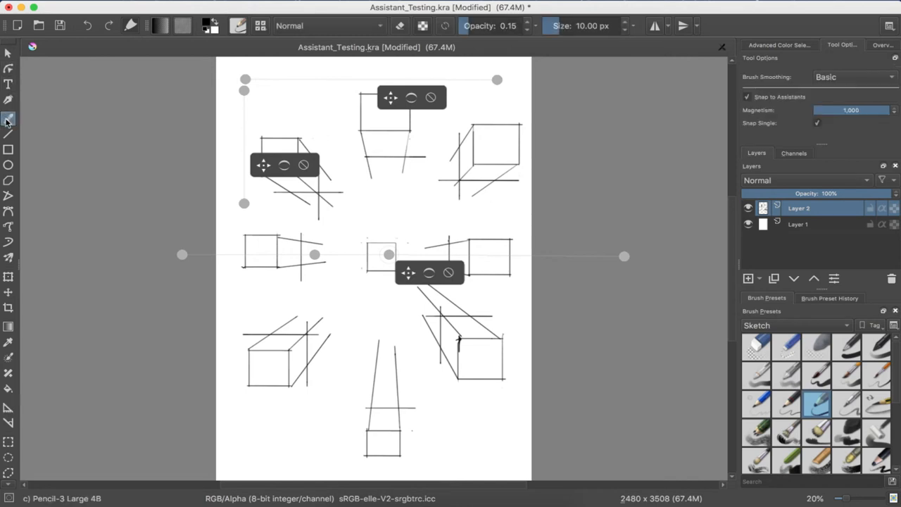
- Switch to erasing and trim the overshooting diagonal and horizontal ends beside the right box
left_click(758, 347)
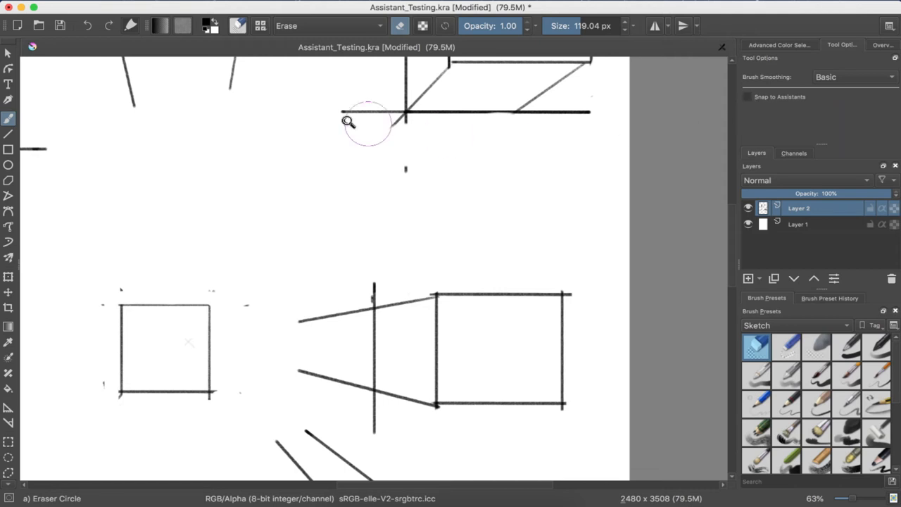
mouse_move(379, 126)
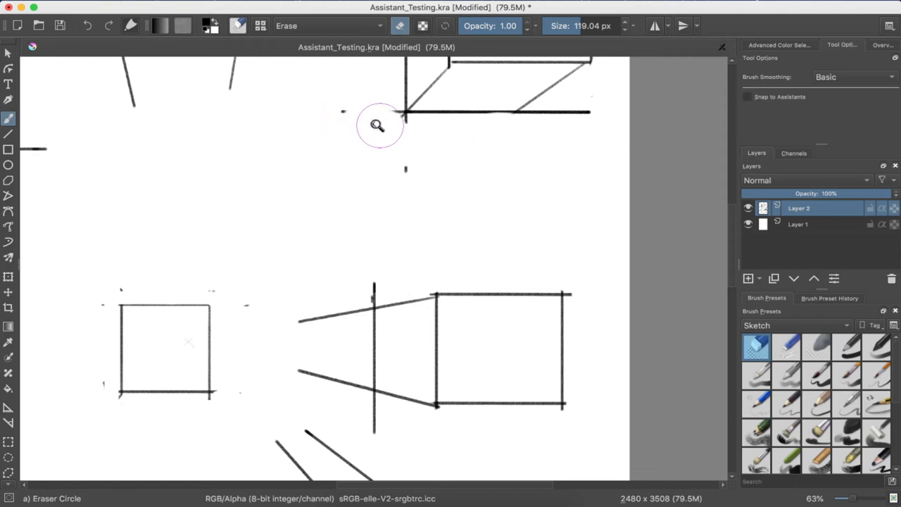
mouse_move(383, 124)
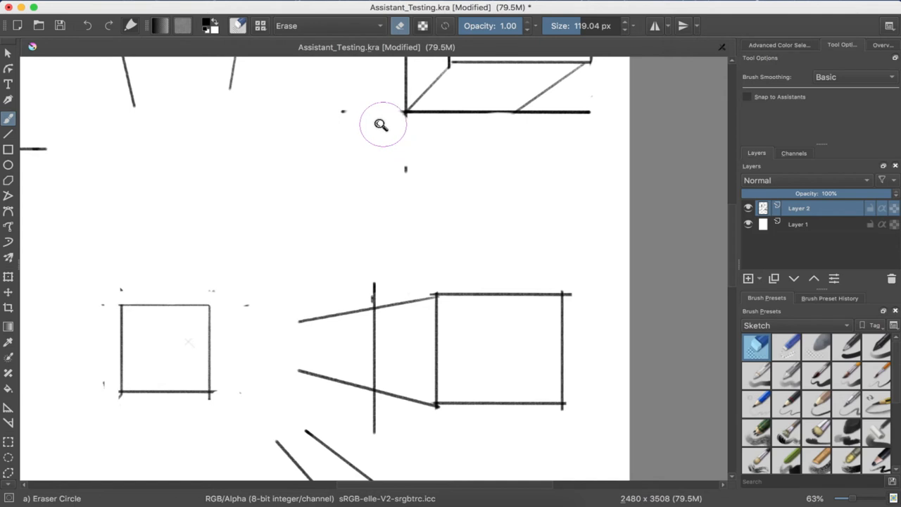
mouse_move(308, 87)
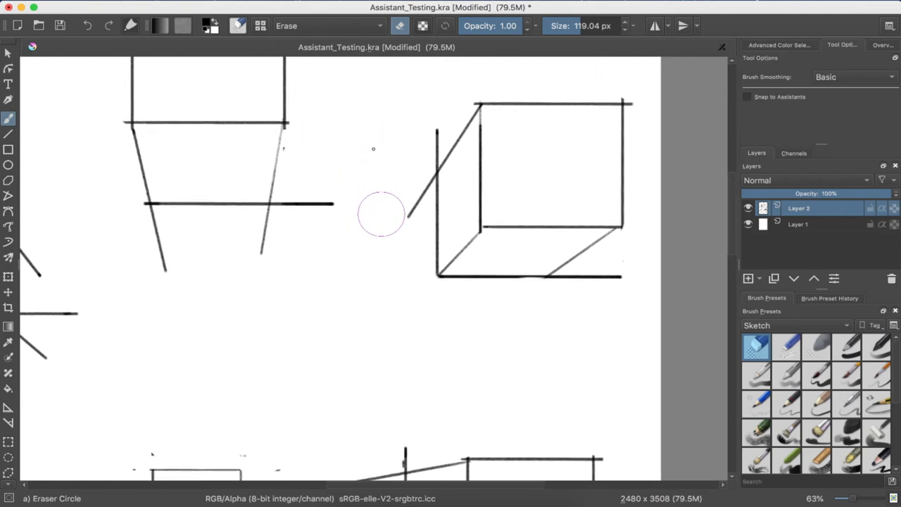
left_click_drag(380, 214, 590, 285)
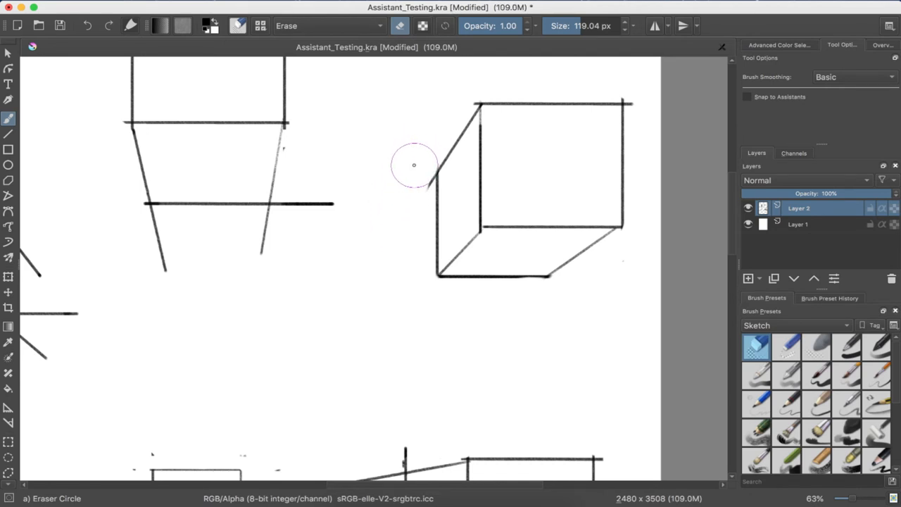
mouse_move(414, 158)
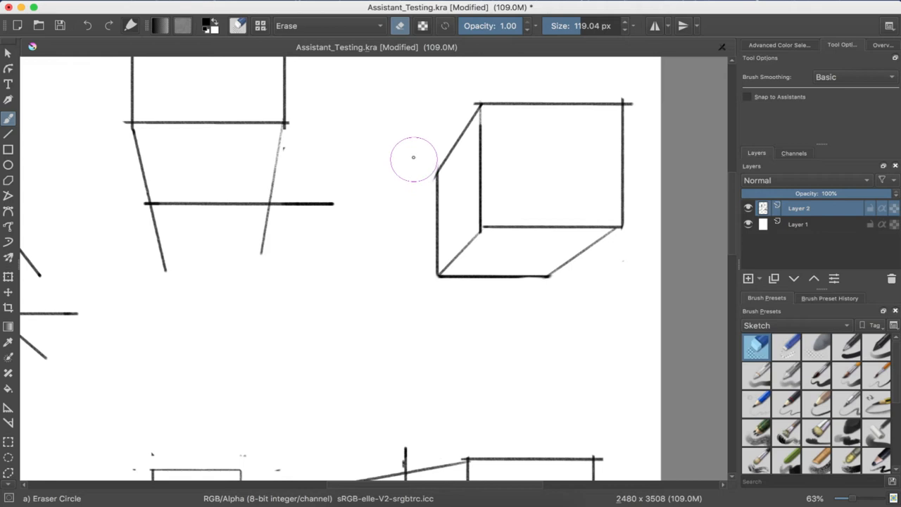
mouse_move(345, 270)
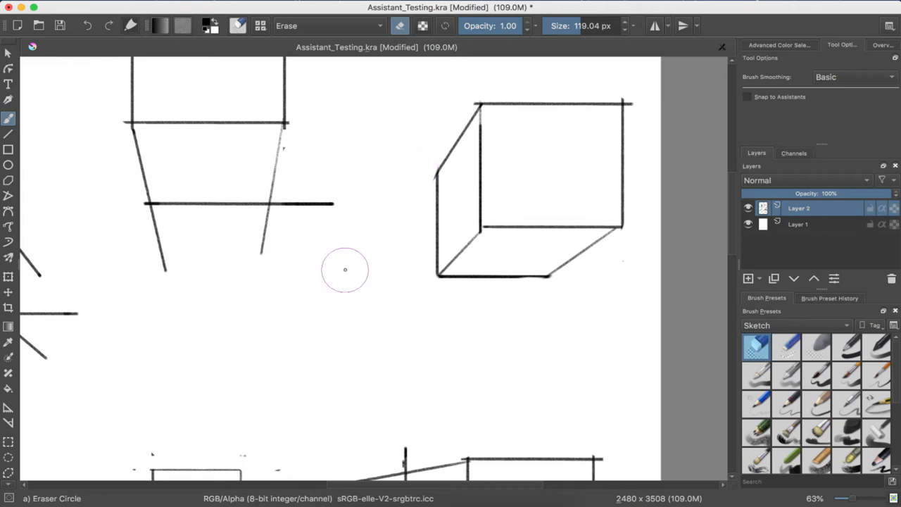
left_click_drag(346, 270, 299, 207)
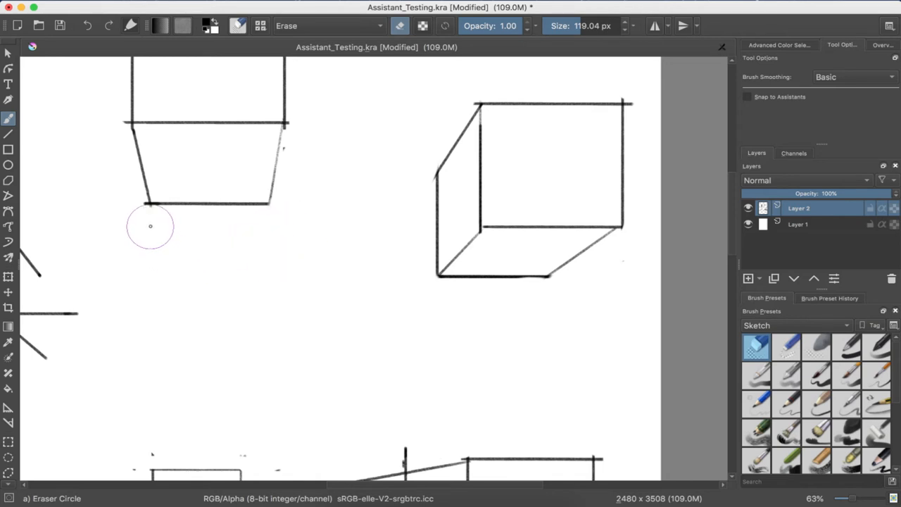
mouse_move(152, 227)
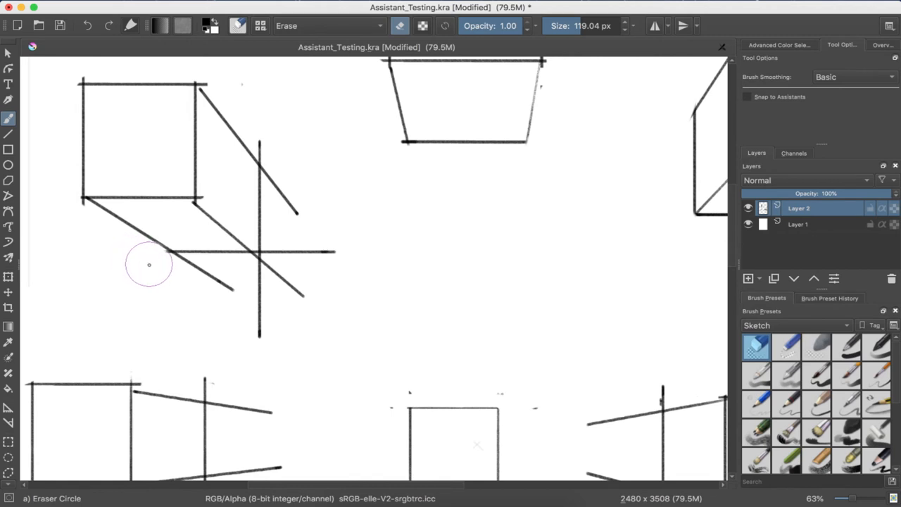
- Erase the overshooting vertical guide ends above and below the upper-left box
left_click_drag(149, 265, 276, 313)
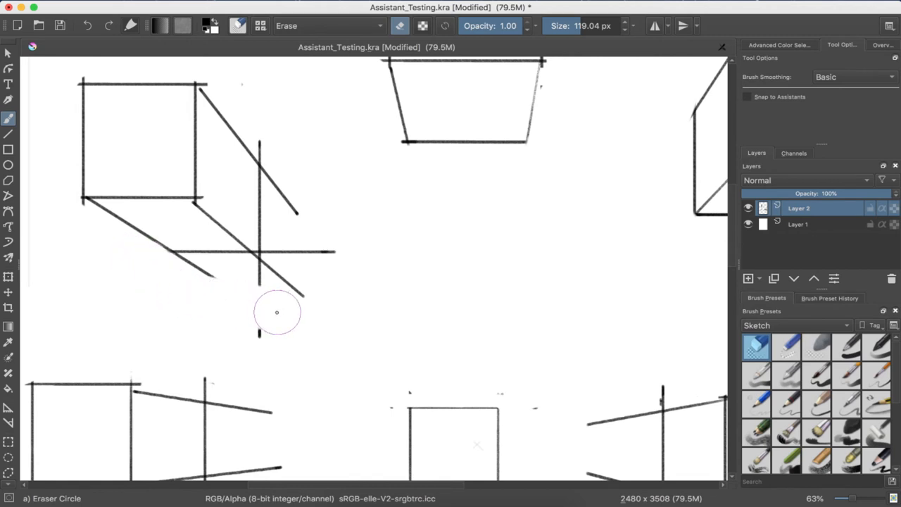
left_click_drag(276, 312, 326, 248)
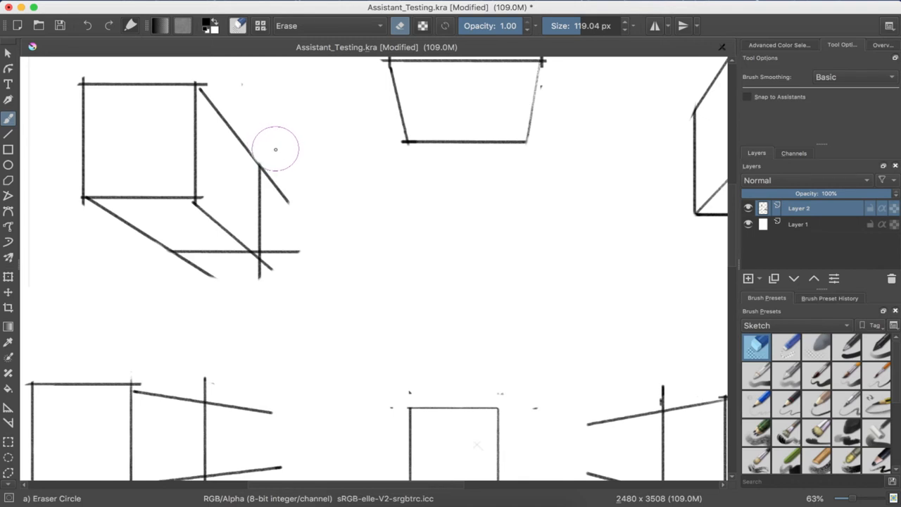
left_click_drag(276, 149, 285, 245)
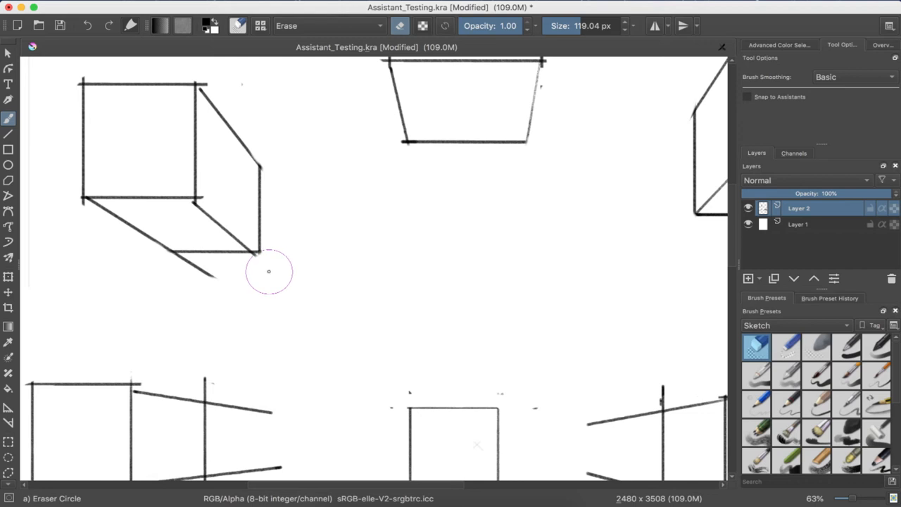
mouse_move(228, 282)
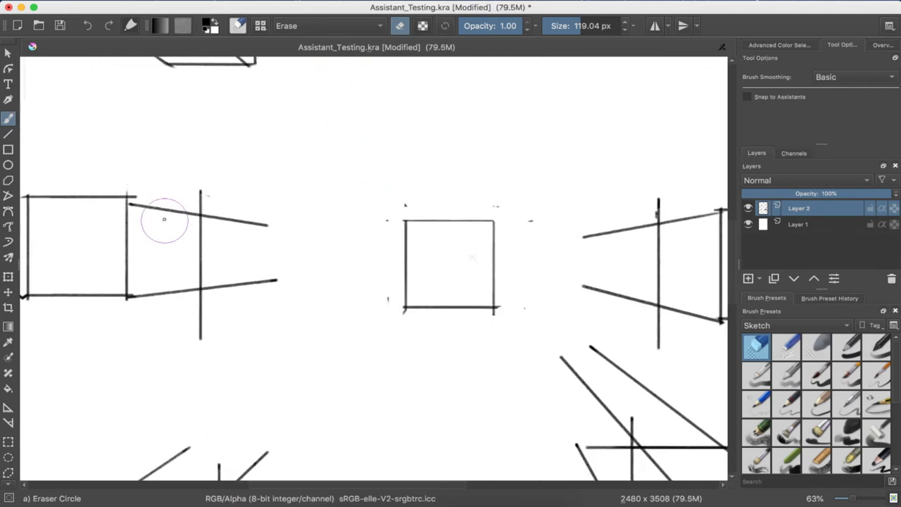
mouse_move(203, 195)
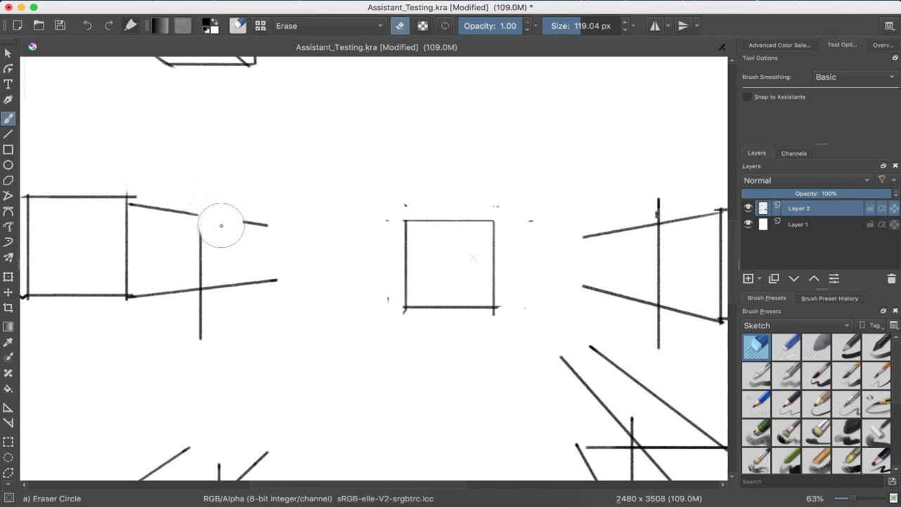
- Erase stray guide ends around the central square and beside the middle-left box
left_click_drag(221, 225, 203, 193)
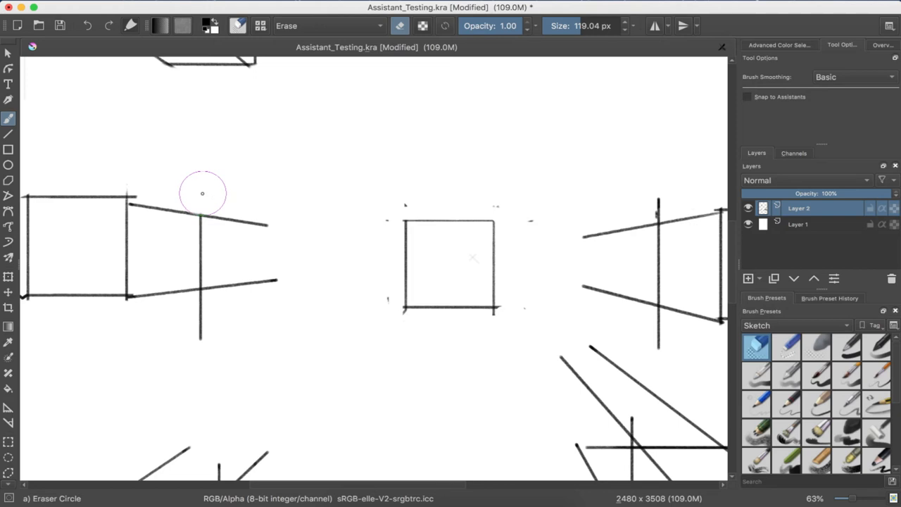
left_click_drag(203, 193, 259, 307)
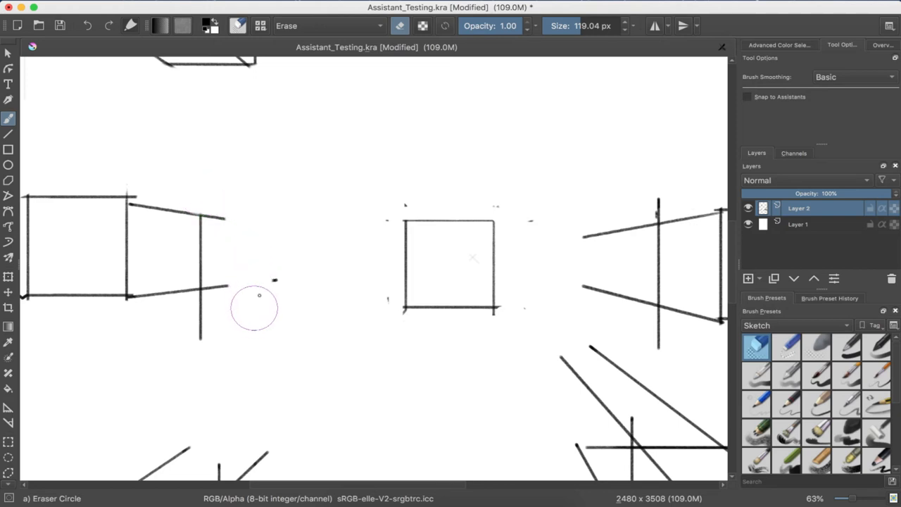
left_click_drag(259, 294, 223, 293)
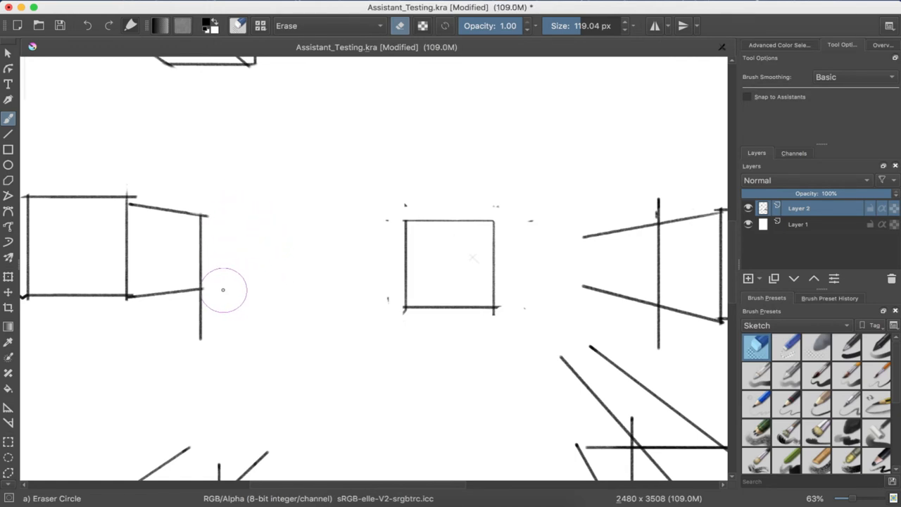
mouse_move(225, 216)
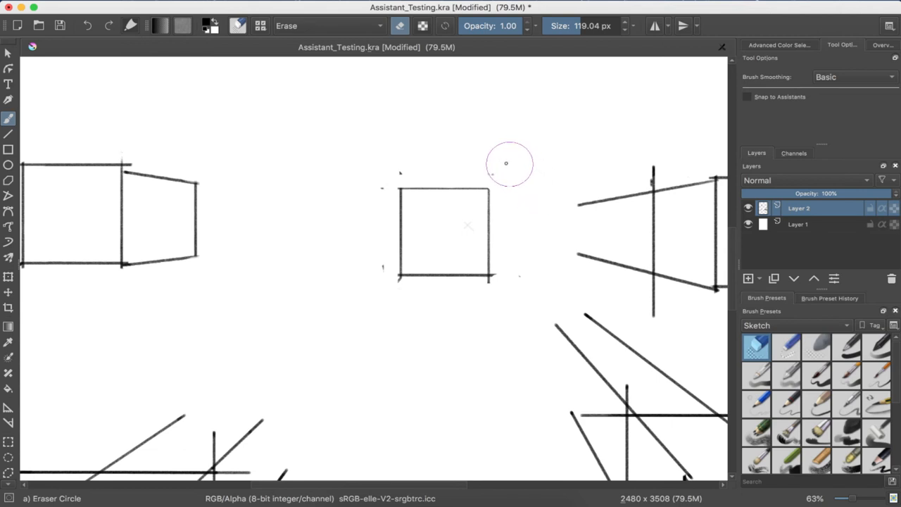
mouse_move(406, 161)
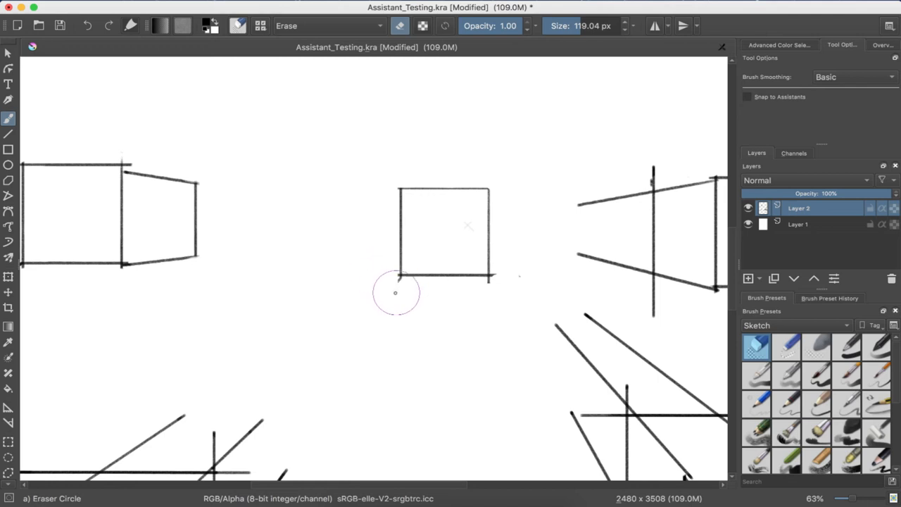
mouse_move(487, 304)
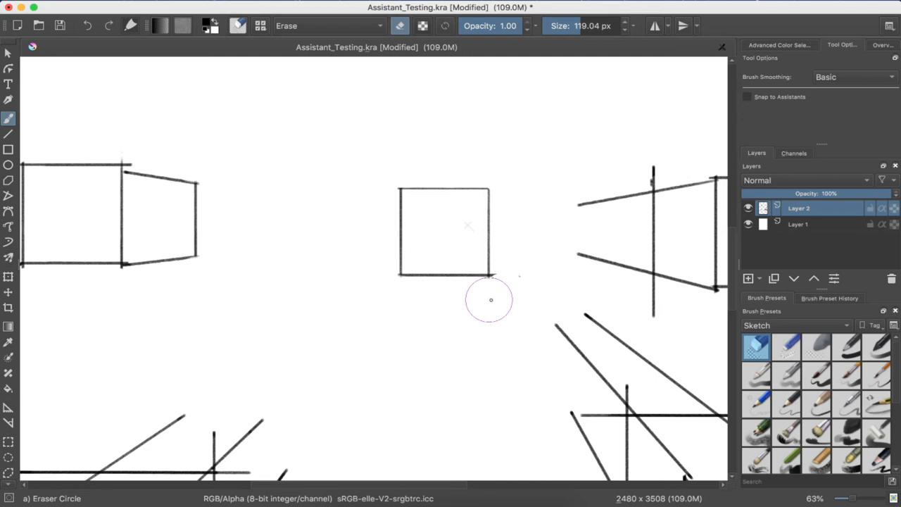
mouse_move(534, 277)
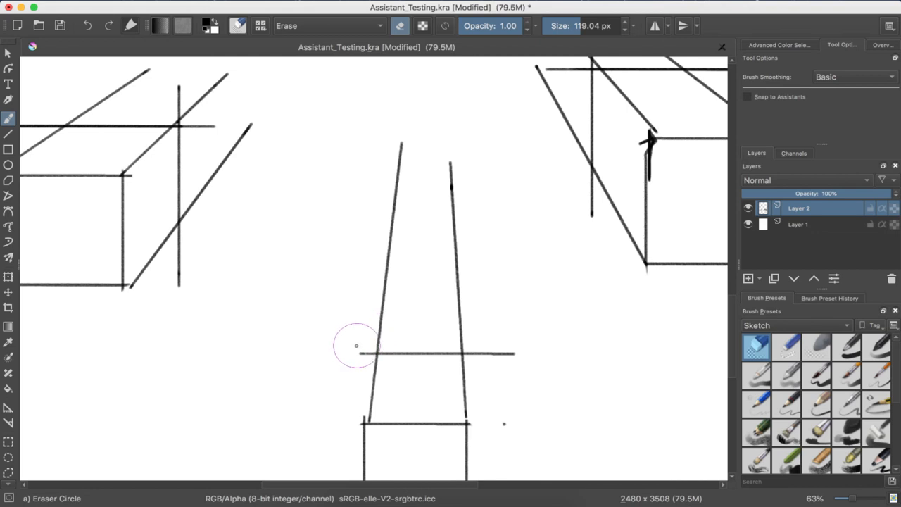
- Erase the converging construction lines extending above the bottom-centre box
left_click_drag(355, 345, 383, 330)
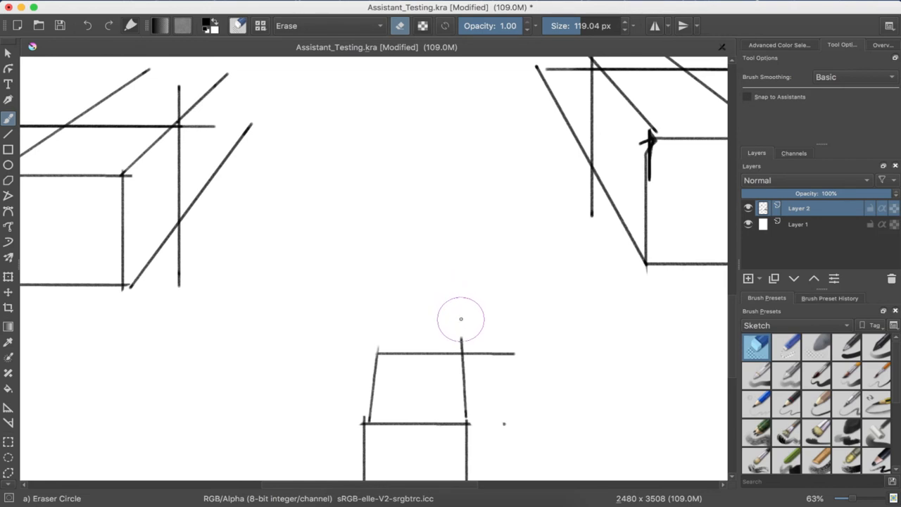
mouse_move(462, 331)
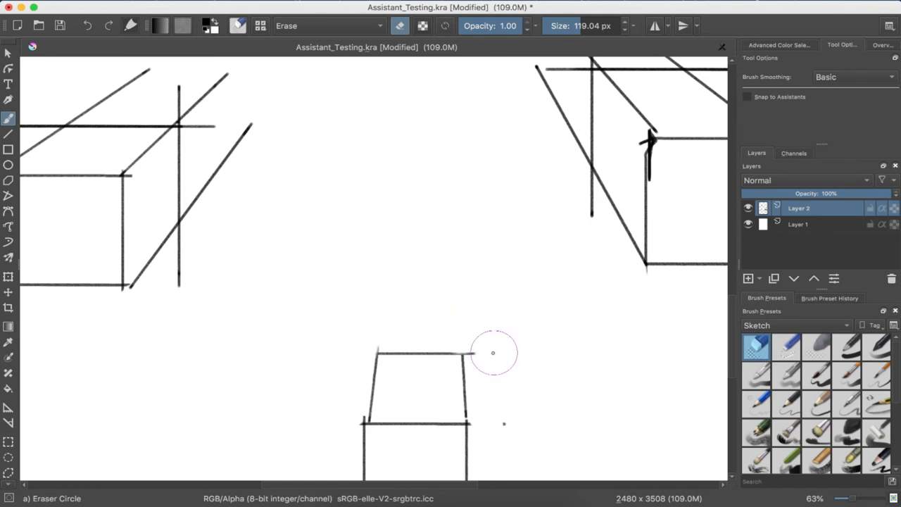
mouse_move(423, 317)
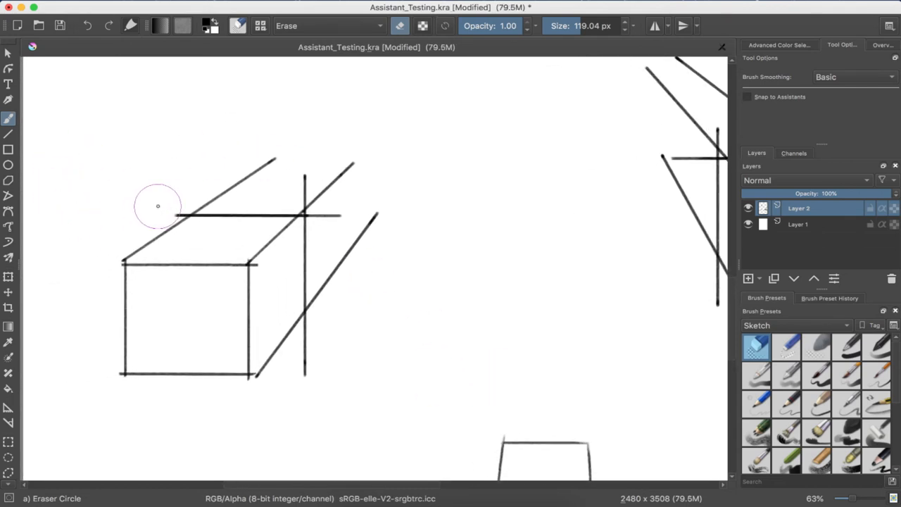
mouse_move(174, 198)
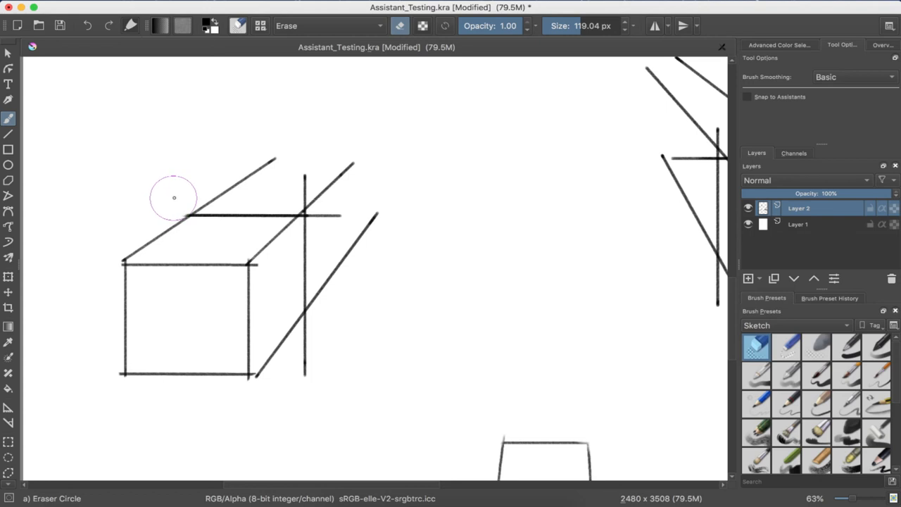
- Erase the guide lines overshooting the lower-left box's top and right edges
left_click_drag(174, 197, 276, 169)
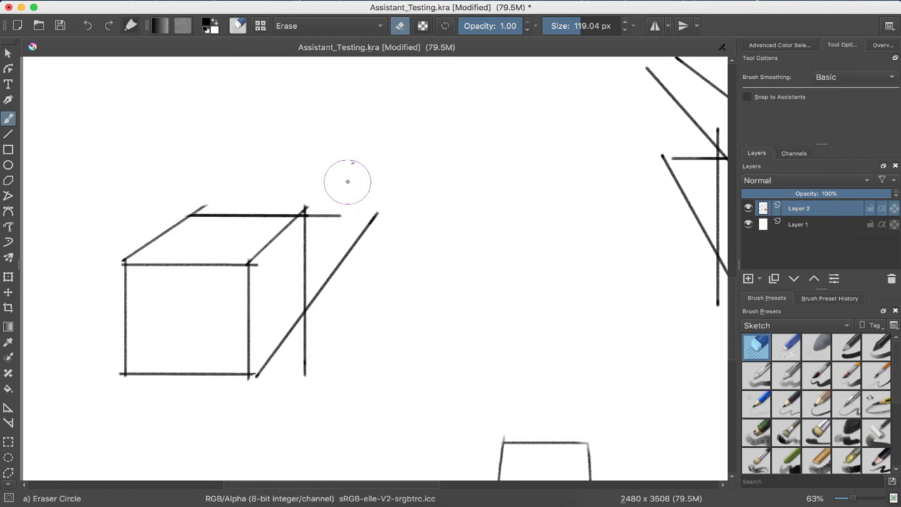
left_click_drag(348, 182, 336, 289)
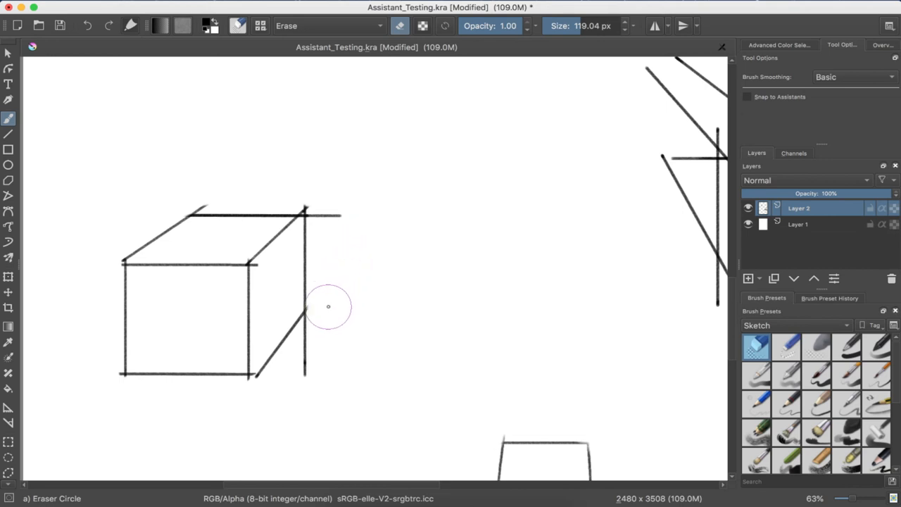
left_click_drag(330, 307, 318, 339)
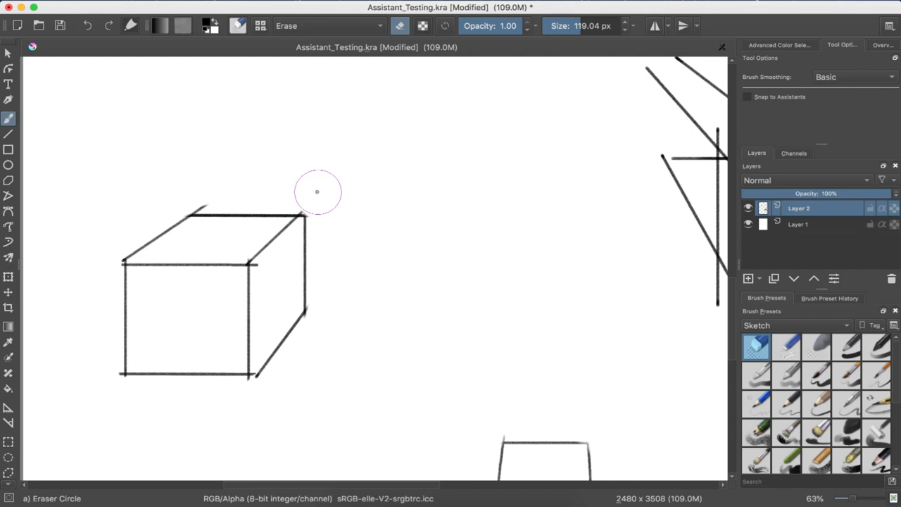
mouse_move(304, 194)
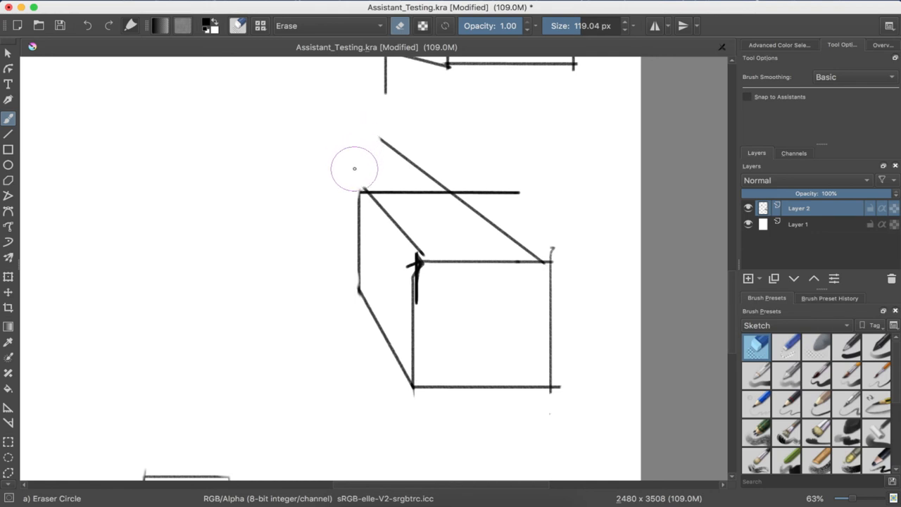
mouse_move(356, 169)
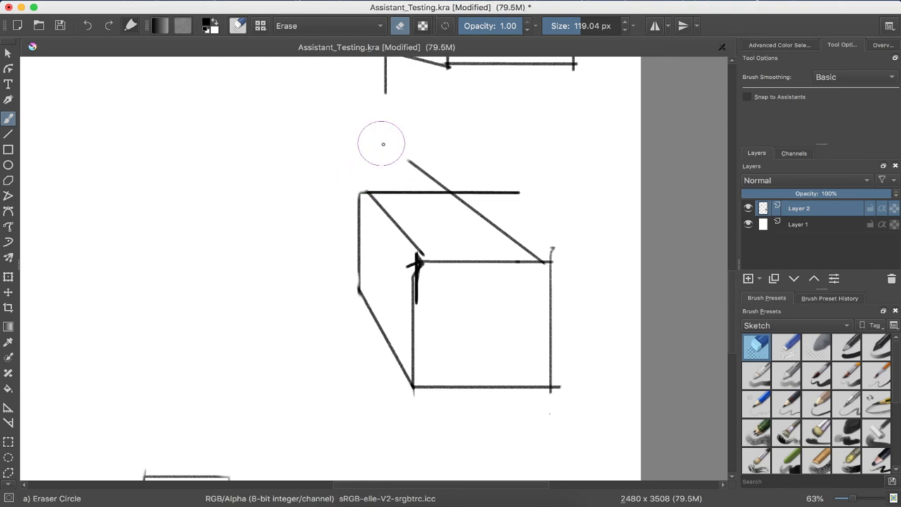
- Erase the overshooting guide line and its leftover end above the lower-right box, then check the neighbours
left_click_drag(383, 144, 488, 180)
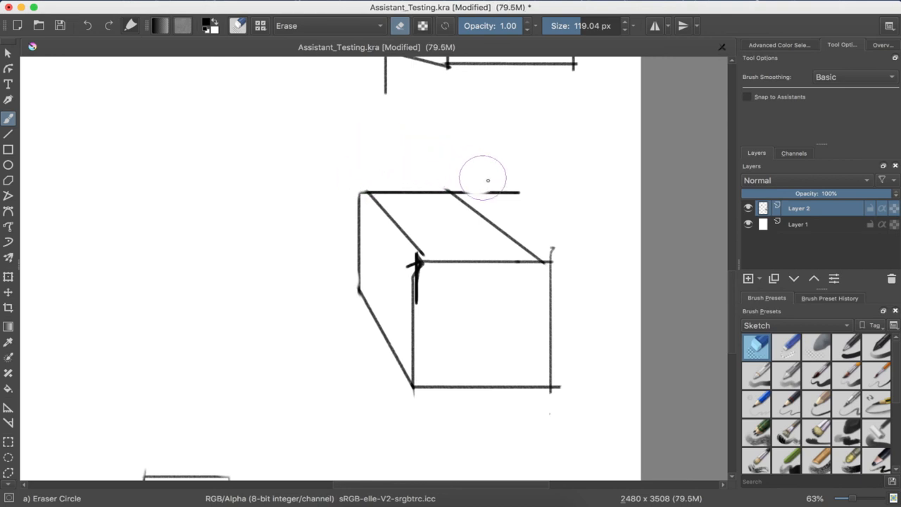
left_click_drag(488, 180, 473, 181)
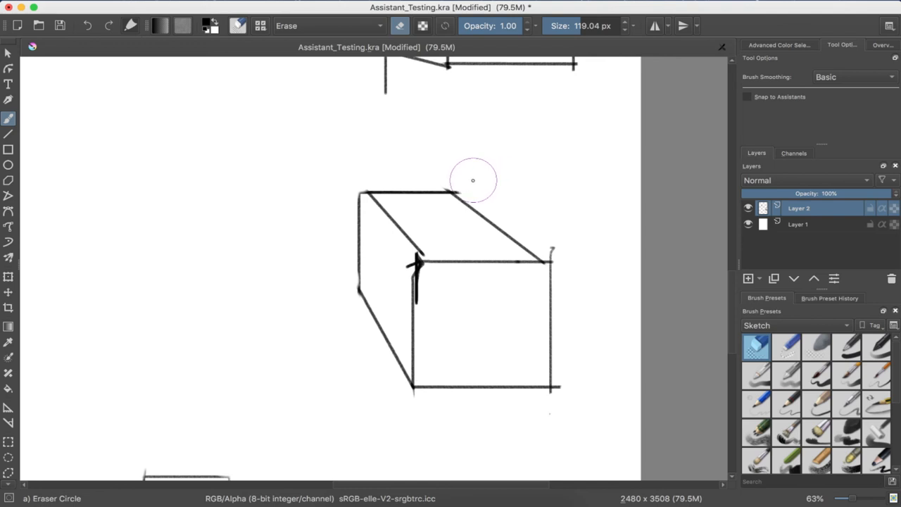
mouse_move(445, 172)
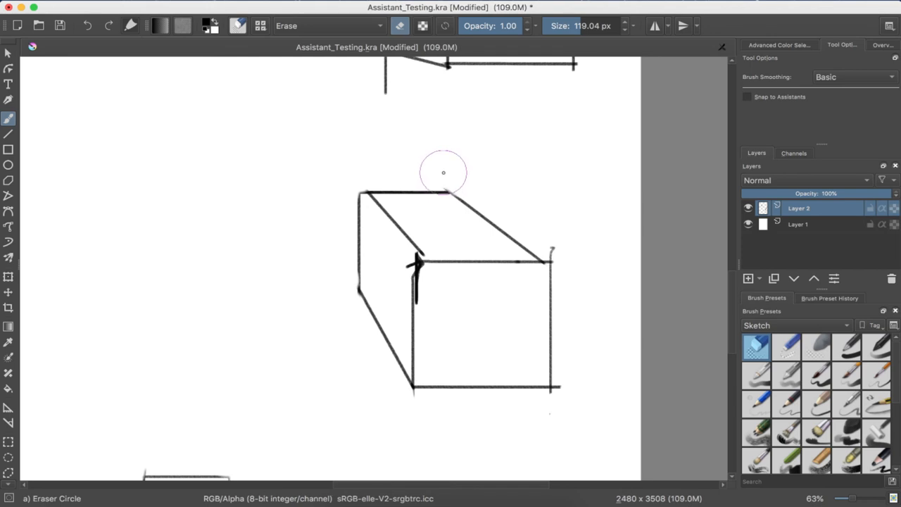
mouse_move(489, 170)
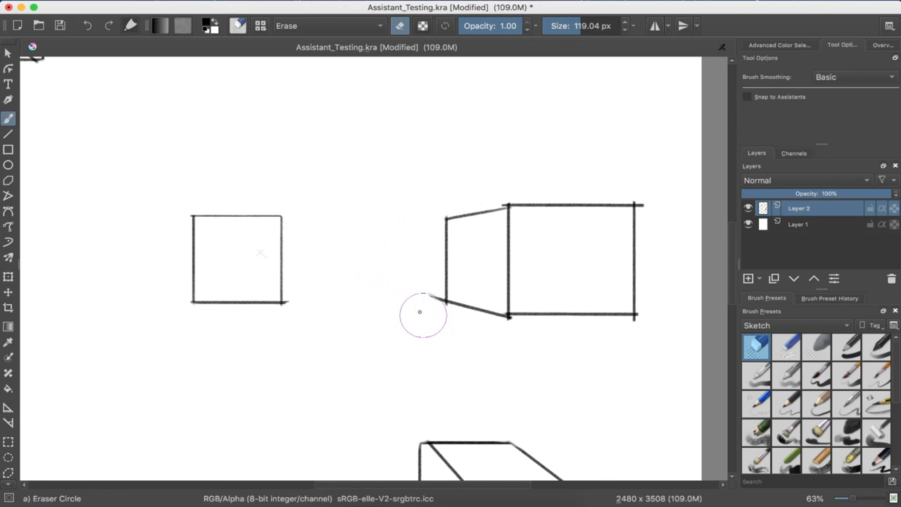
mouse_move(423, 303)
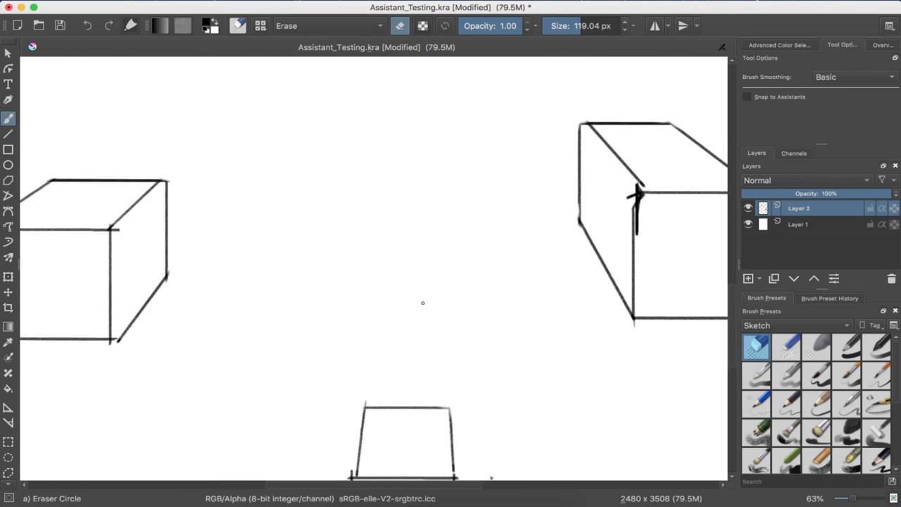
scroll("down", 3)
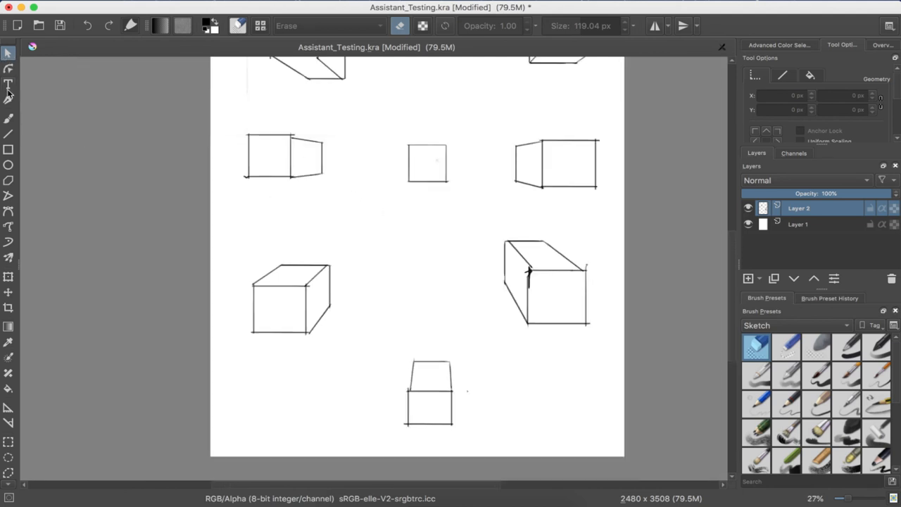
- Zoom out to show the whole page of nine clean boxes around the central square
left_click(8, 102)
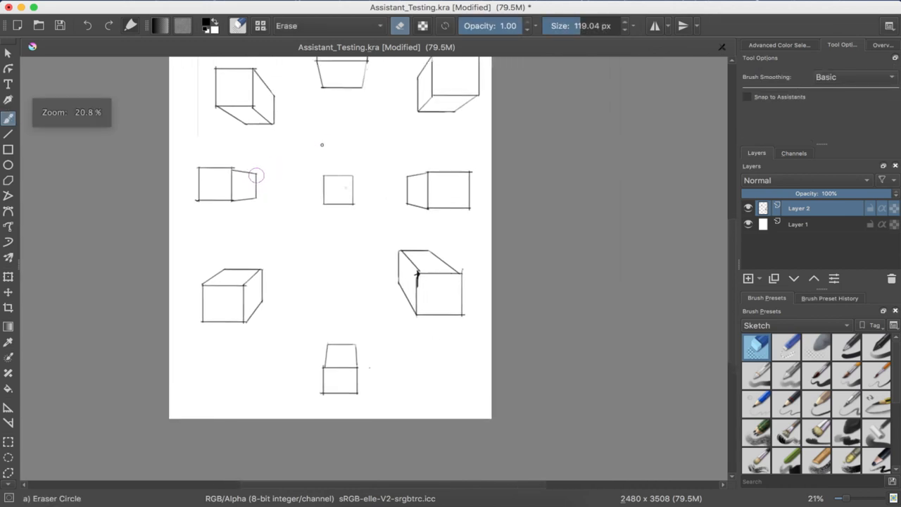
scroll("down", 3)
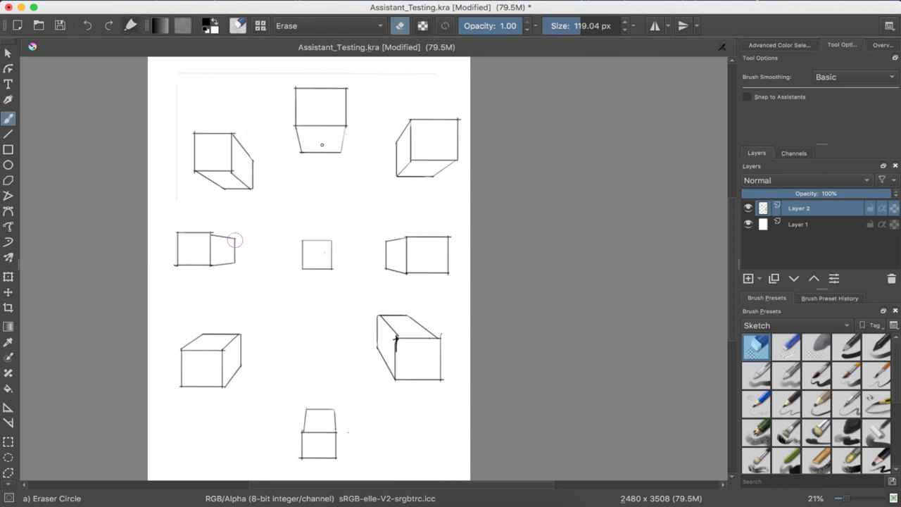
mouse_move(307, 296)
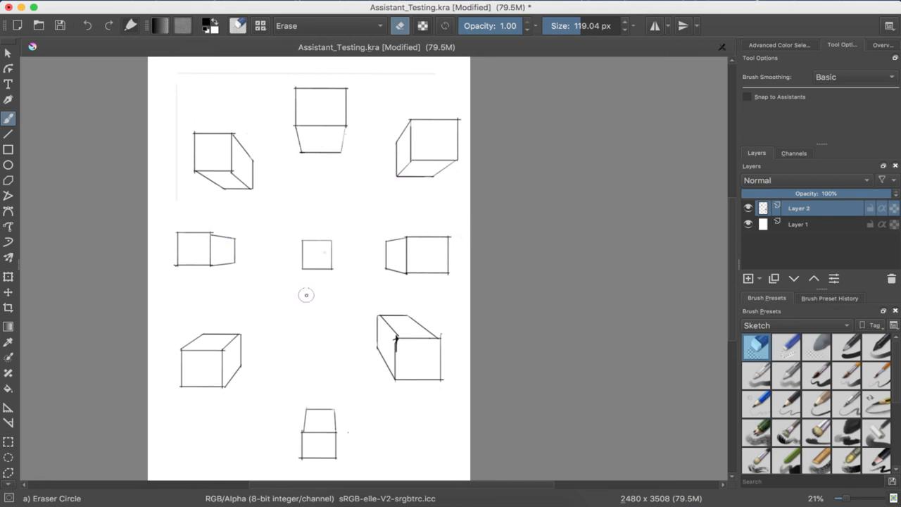